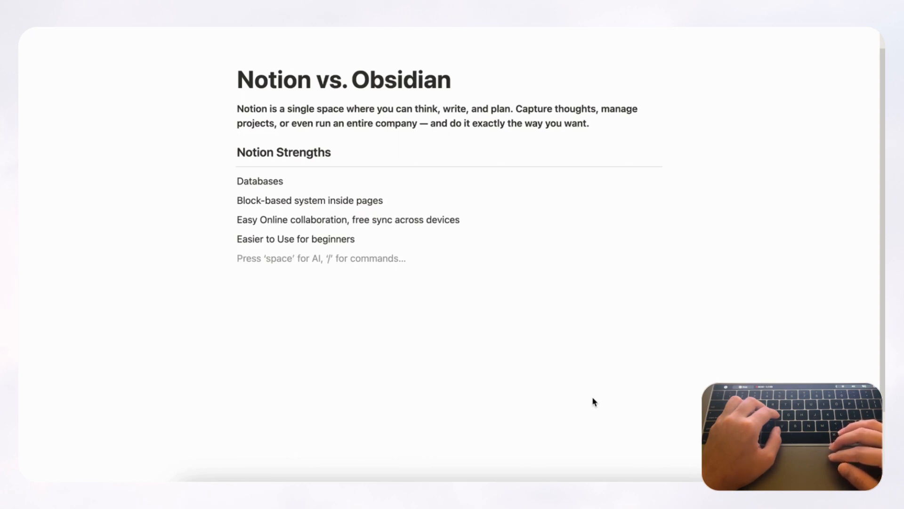
mouse_move(529, 194)
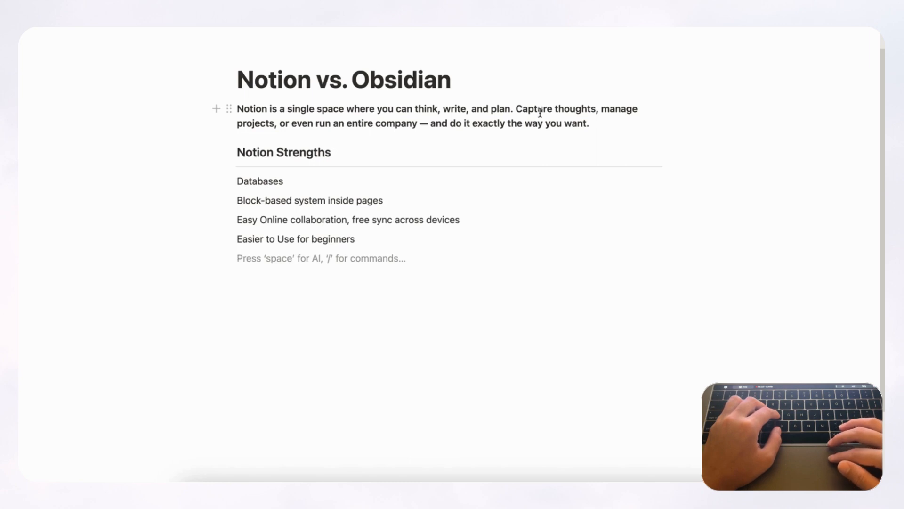
mouse_move(548, 167)
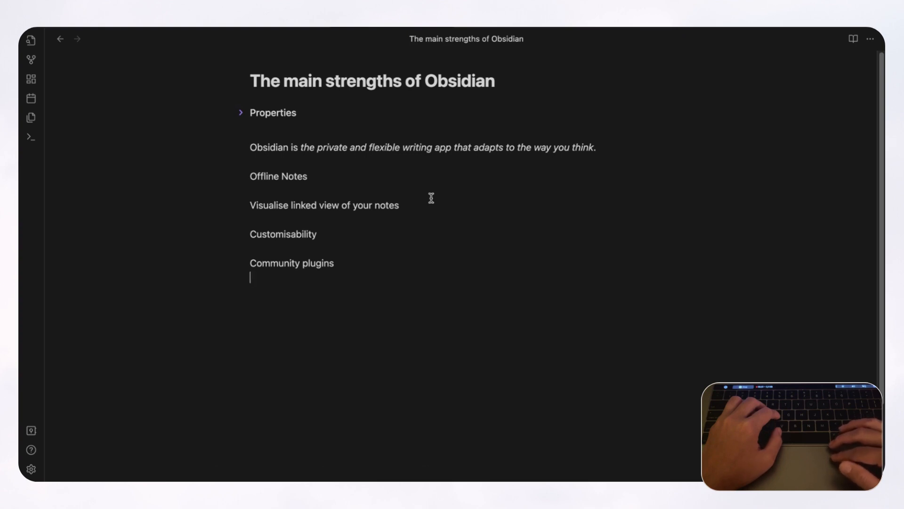
mouse_move(540, 136)
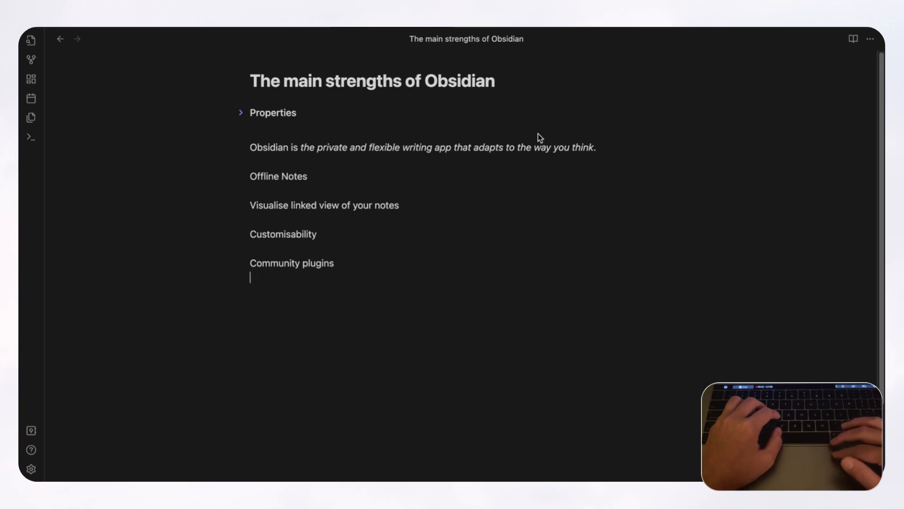
mouse_move(556, 173)
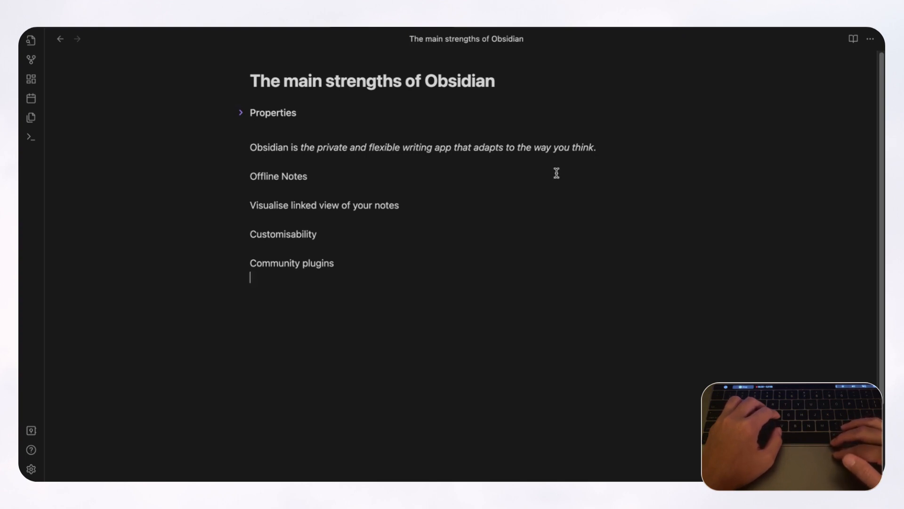
mouse_move(540, 209)
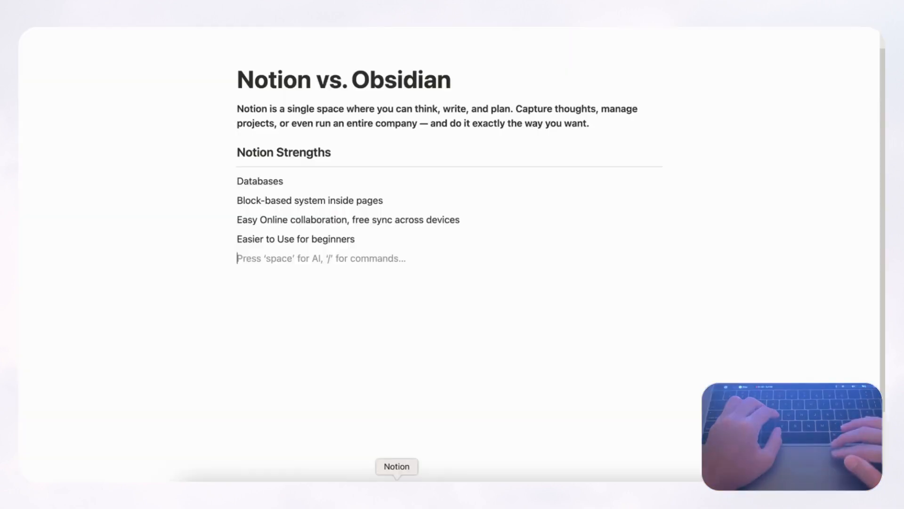
mouse_move(316, 265)
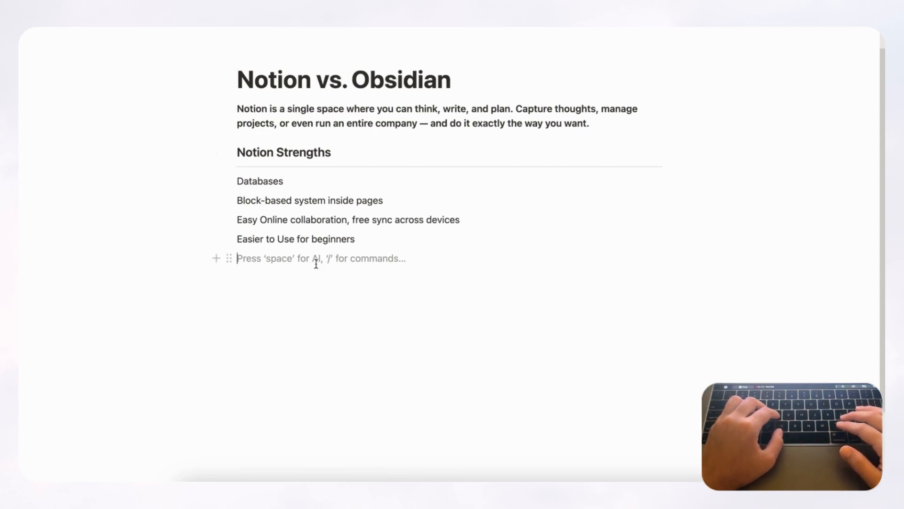
- Insert an inline database table below the Notion Strengths list using /data
key(Enter)
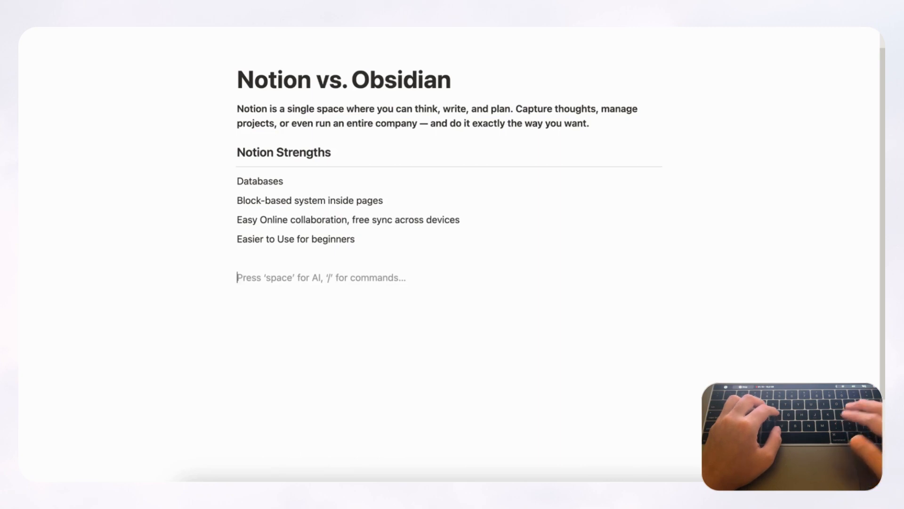
text(/data)
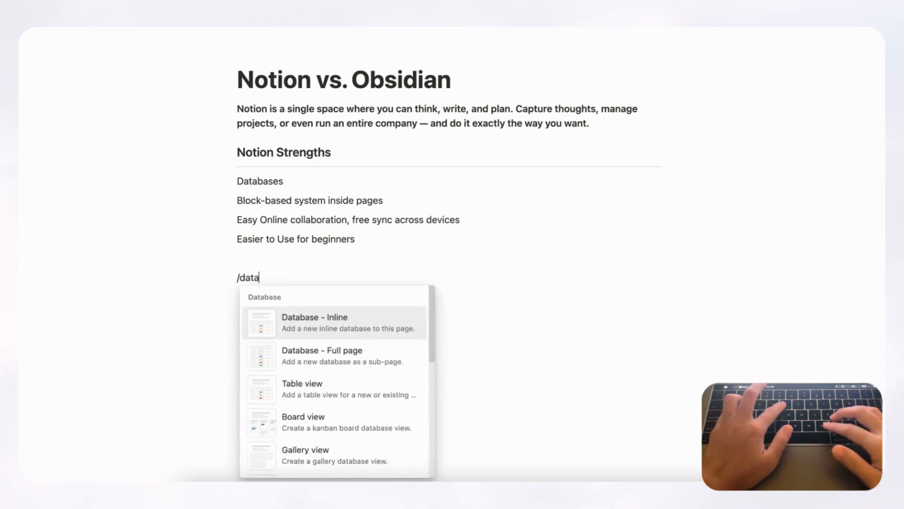
click(314, 323)
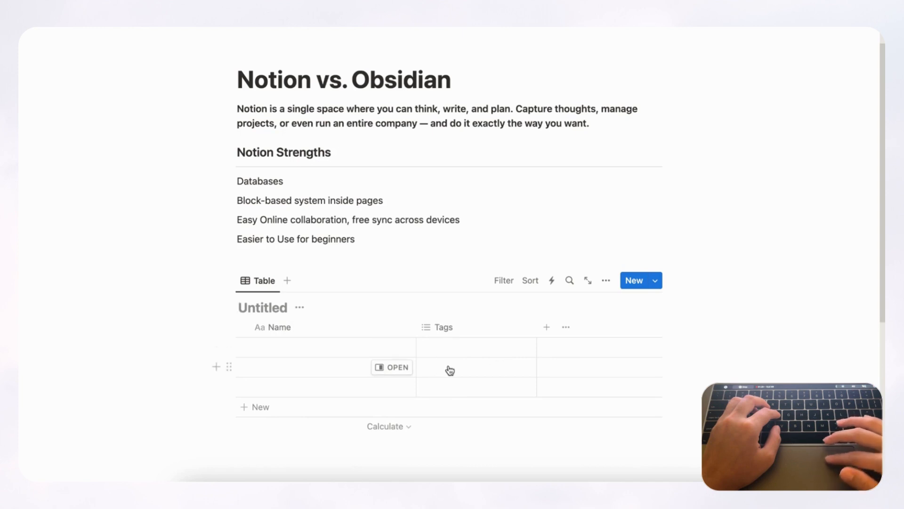
mouse_move(497, 335)
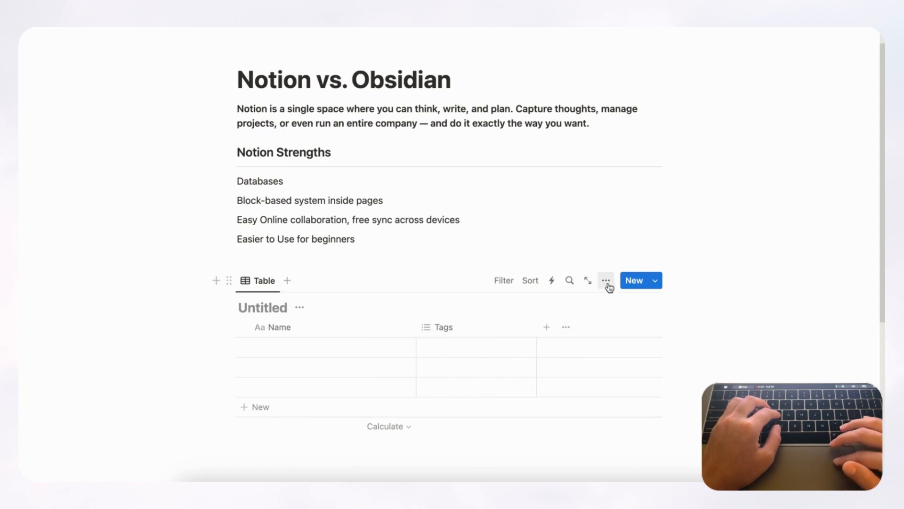
- Check the table view's Layout options, then dismiss them, keeping the table layout
click(606, 280)
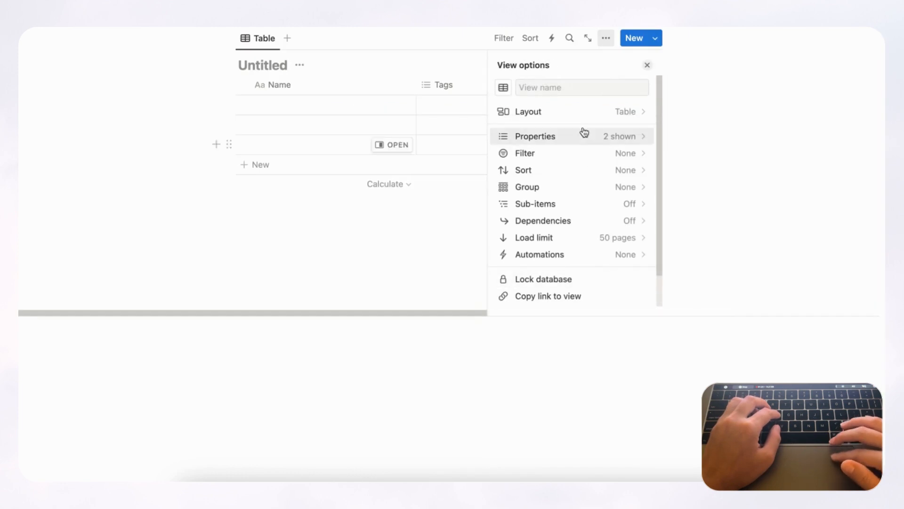
click(527, 111)
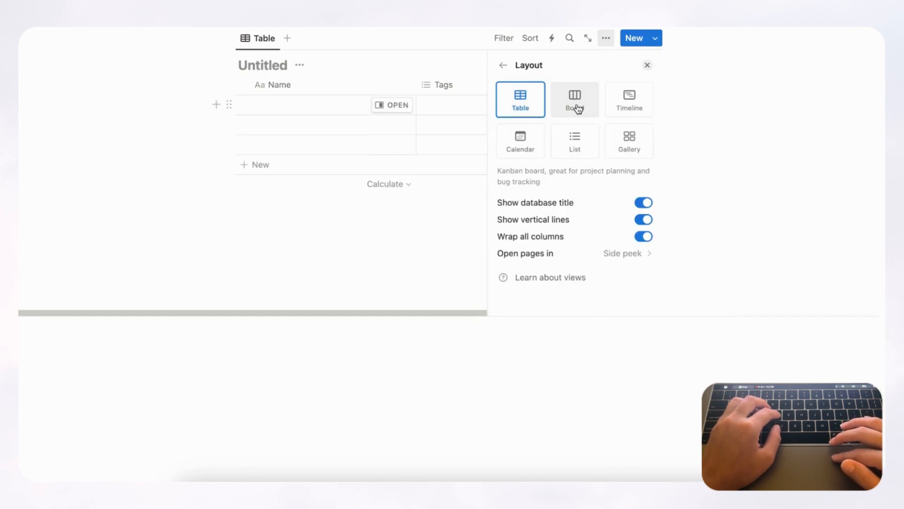
mouse_move(592, 149)
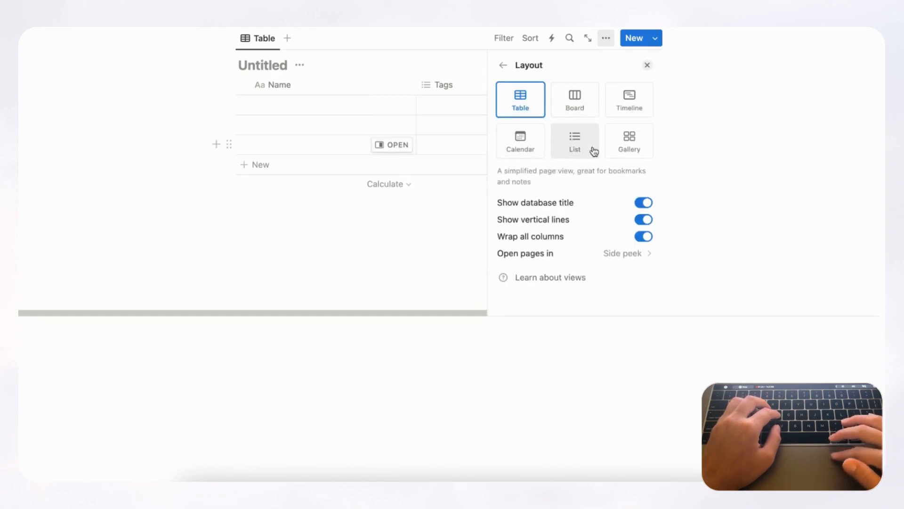
click(647, 65)
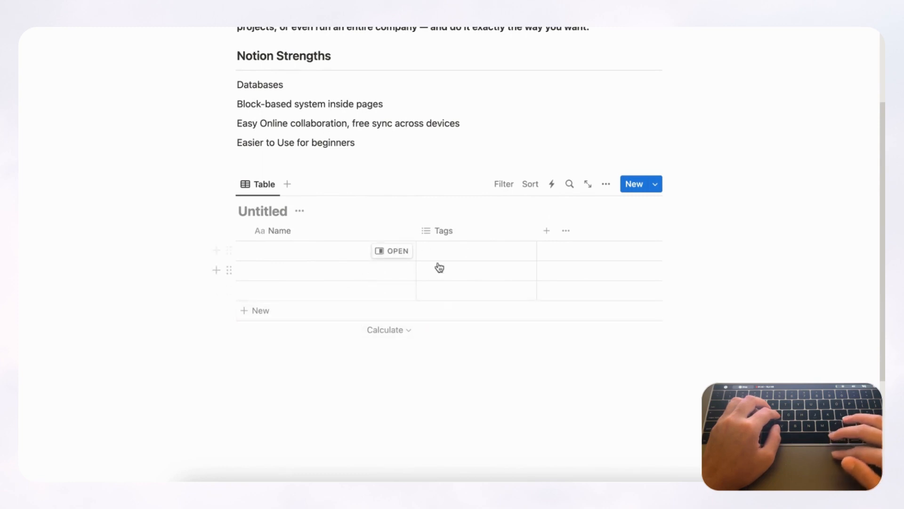
mouse_move(448, 271)
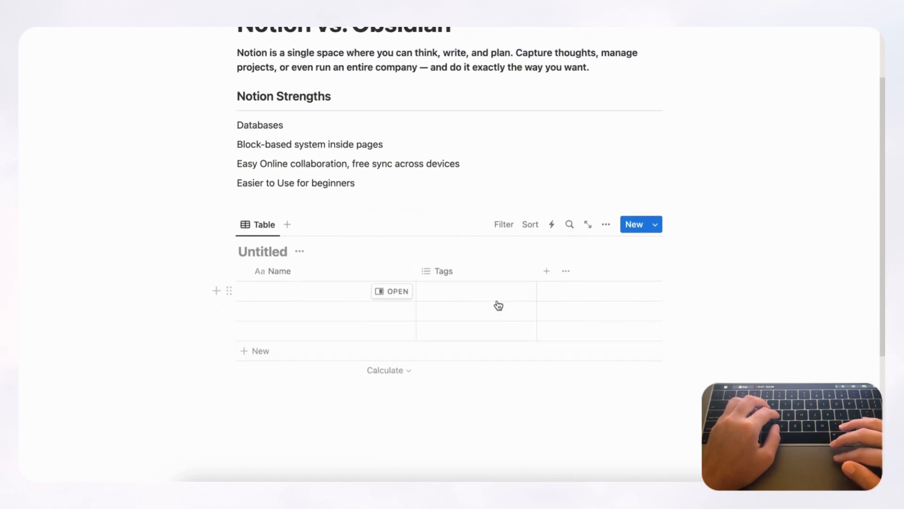
mouse_move(517, 297)
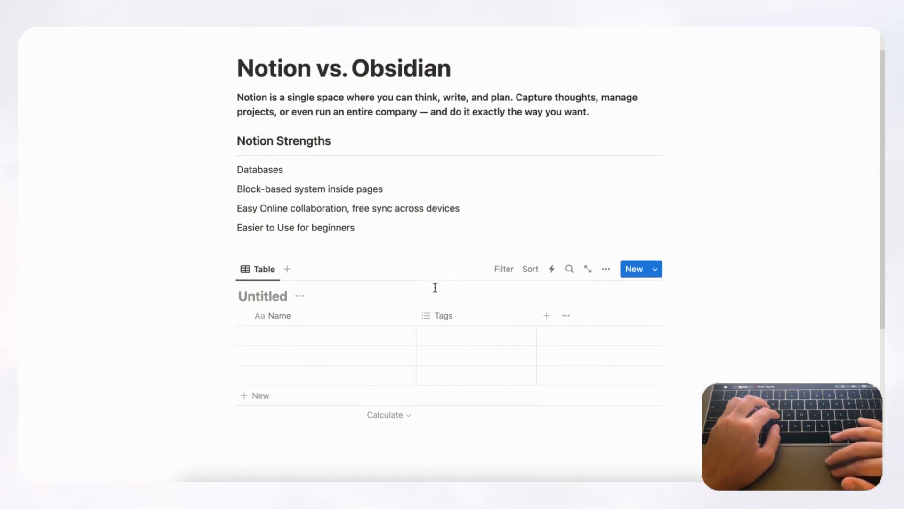
mouse_move(425, 316)
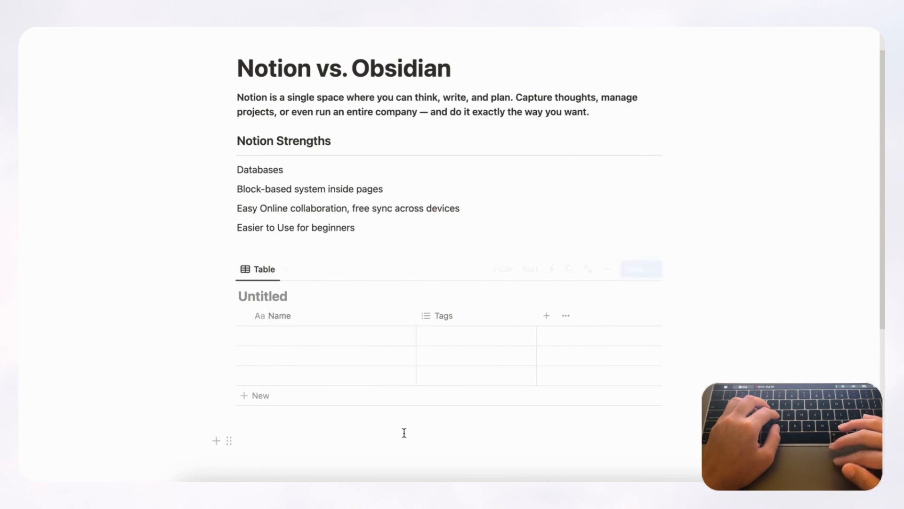
mouse_move(336, 212)
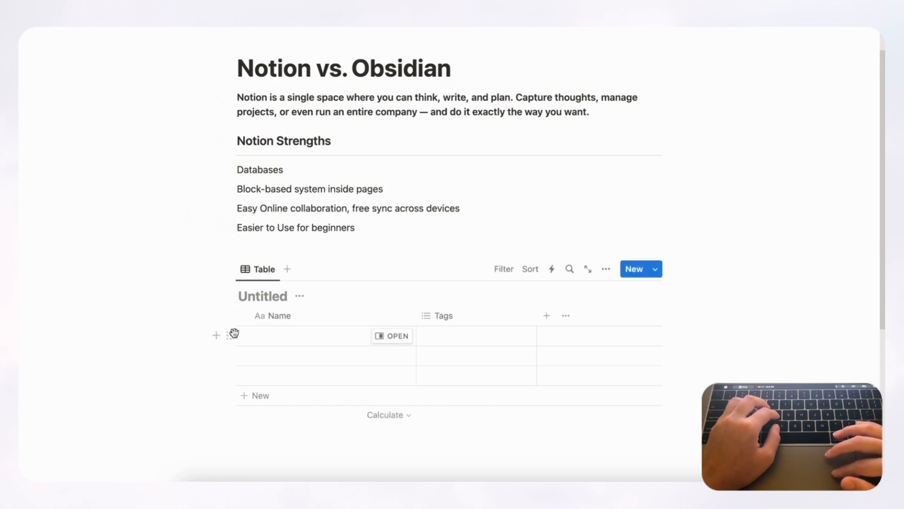
mouse_move(230, 269)
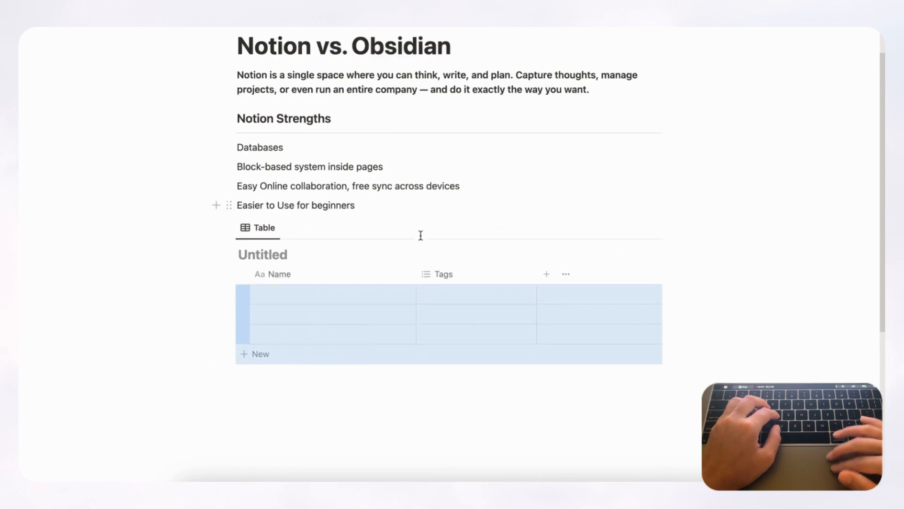
- Try /colu for a column layout, then delete the moved table from the page
scroll(down, 3)
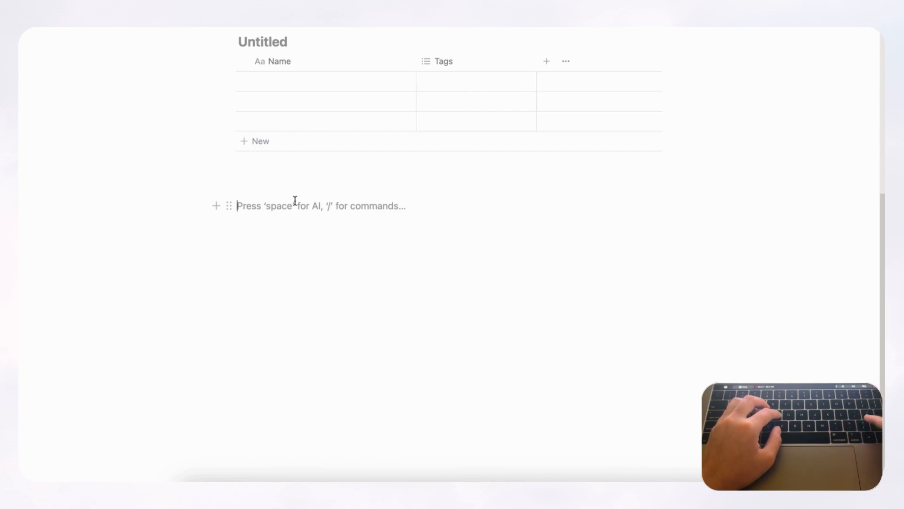
text(/colu)
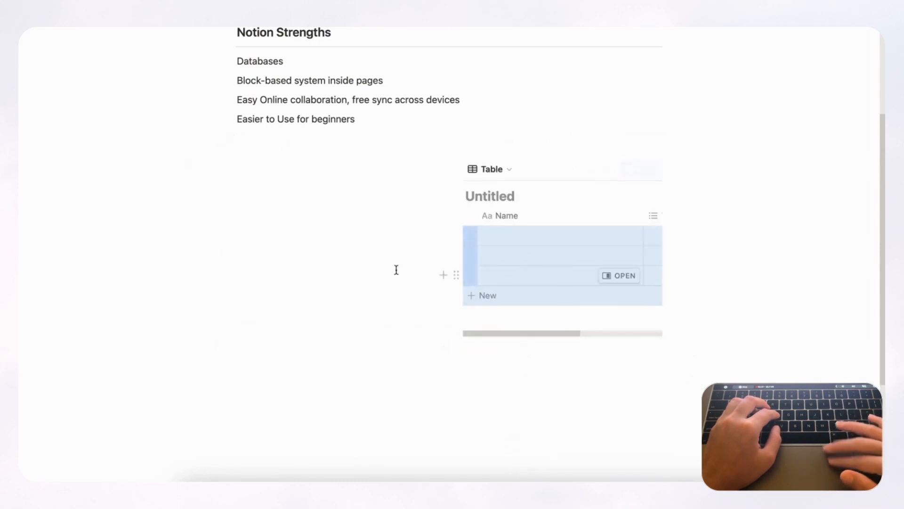
click(456, 275)
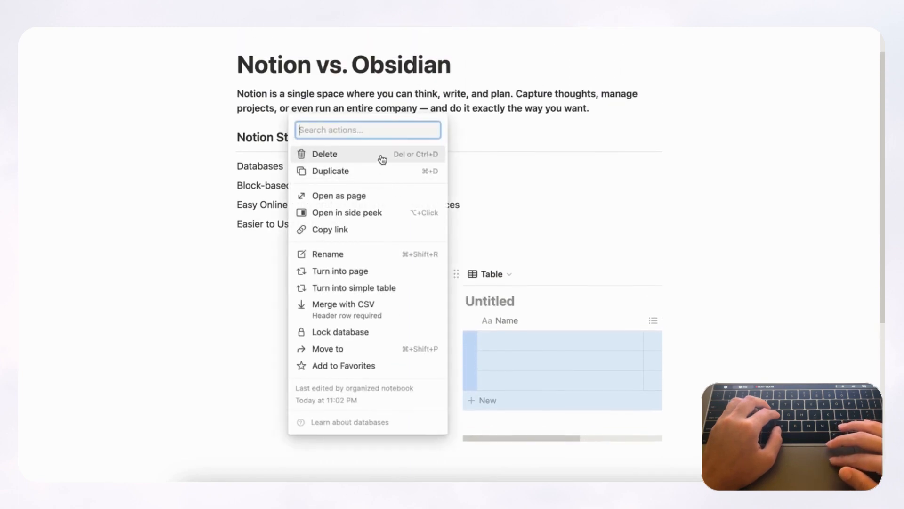
click(324, 154)
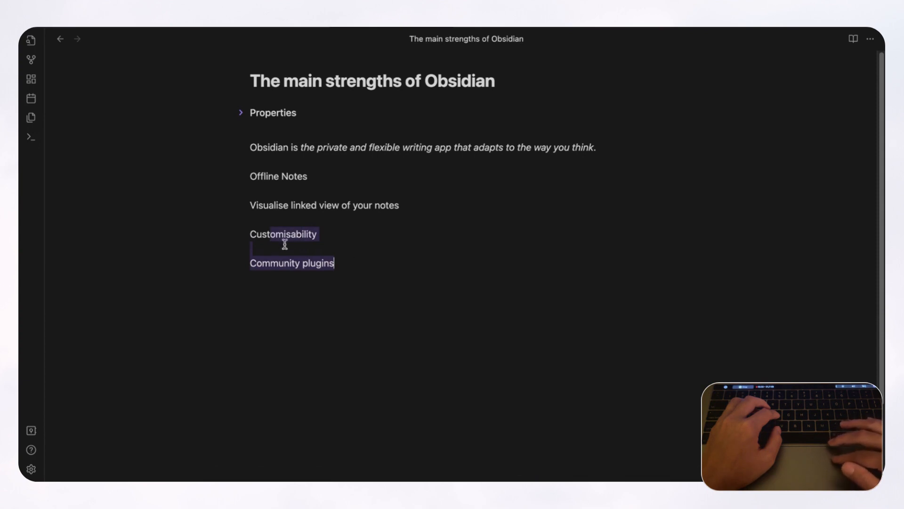
- Deselect the strengths and place the cursor on the empty line below Customisability
click(458, 264)
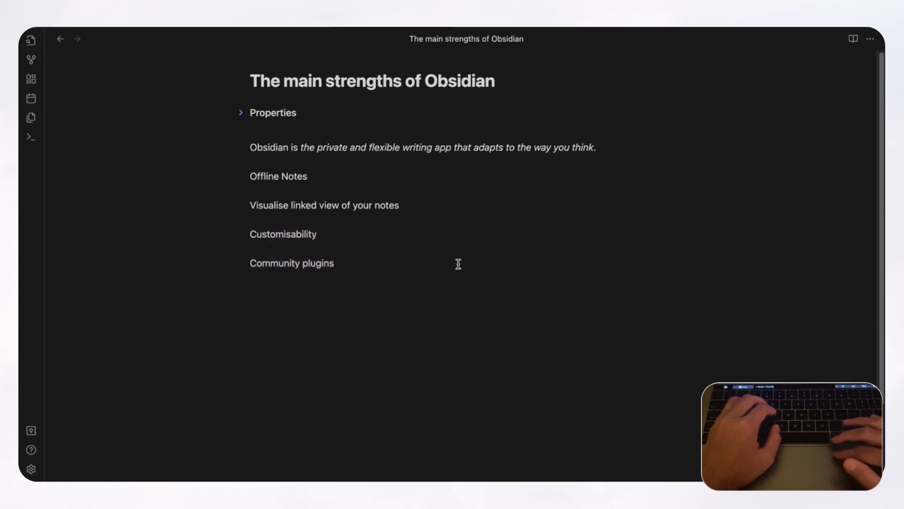
mouse_move(515, 168)
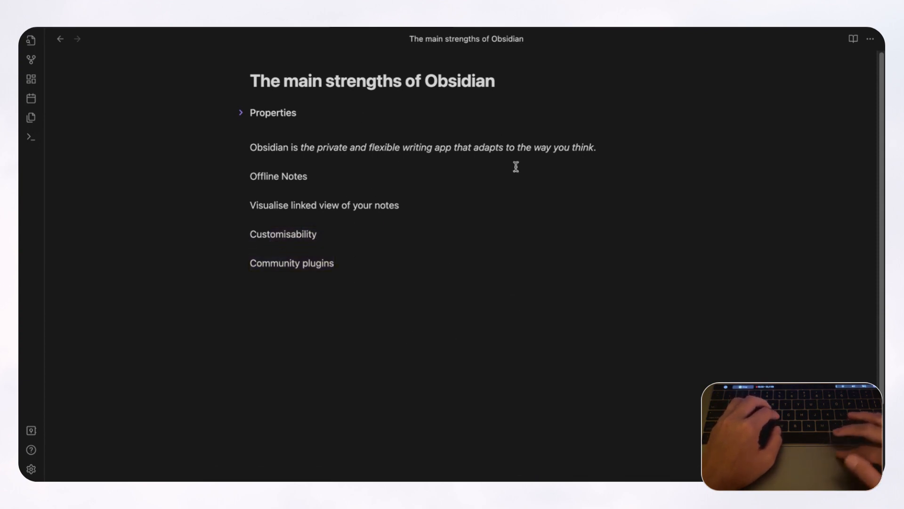
click(351, 234)
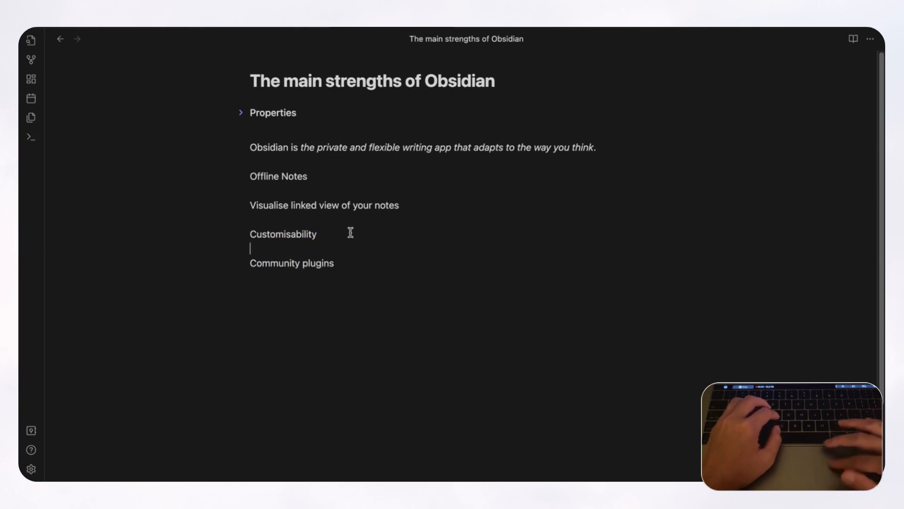
mouse_move(319, 307)
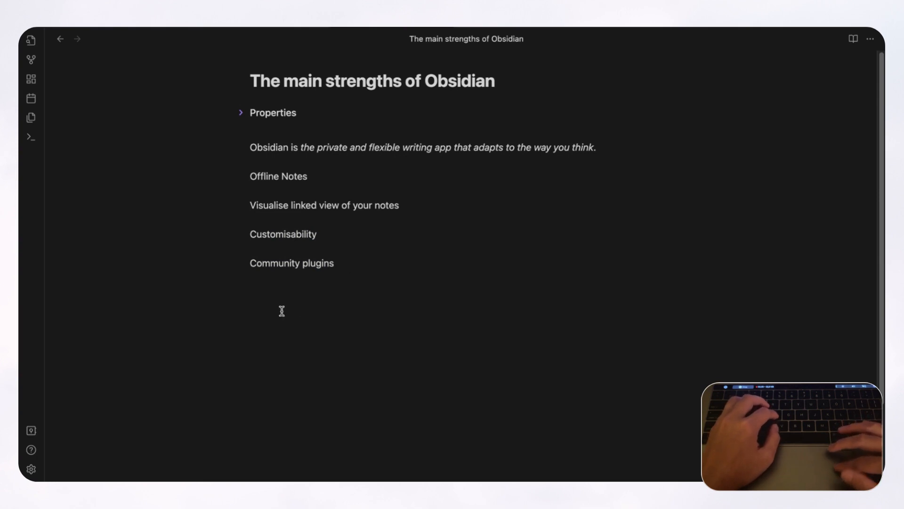
mouse_move(346, 250)
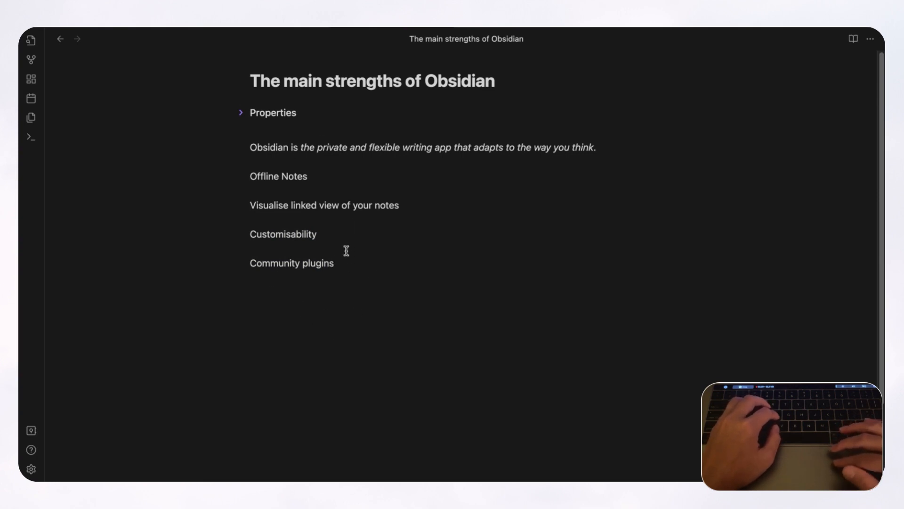
mouse_move(293, 244)
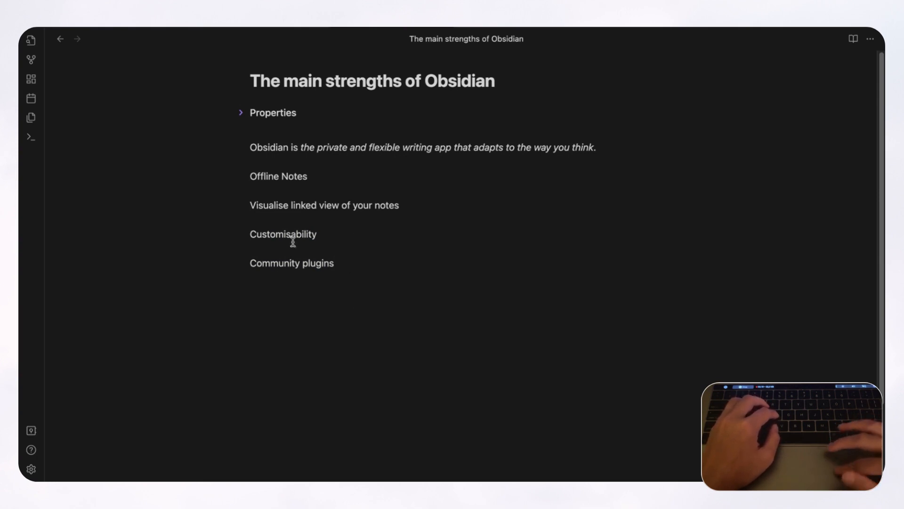
click(347, 274)
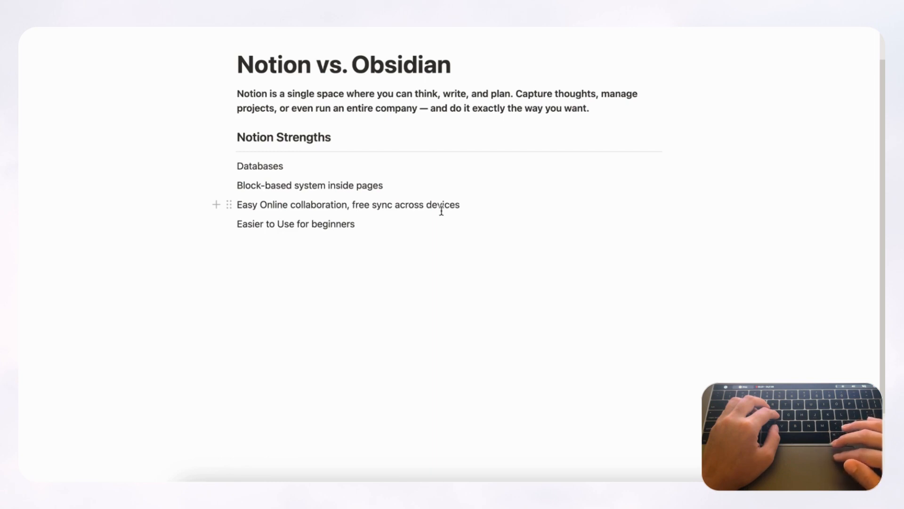
mouse_move(467, 204)
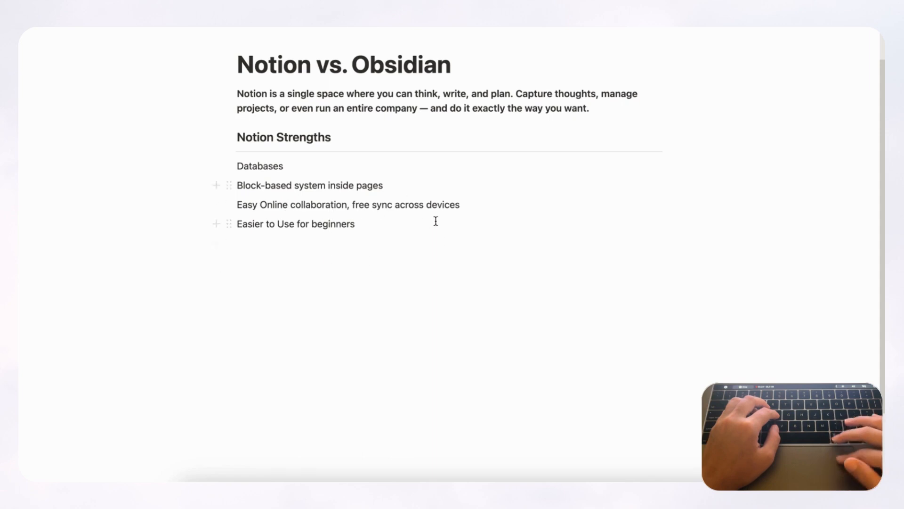
mouse_move(459, 205)
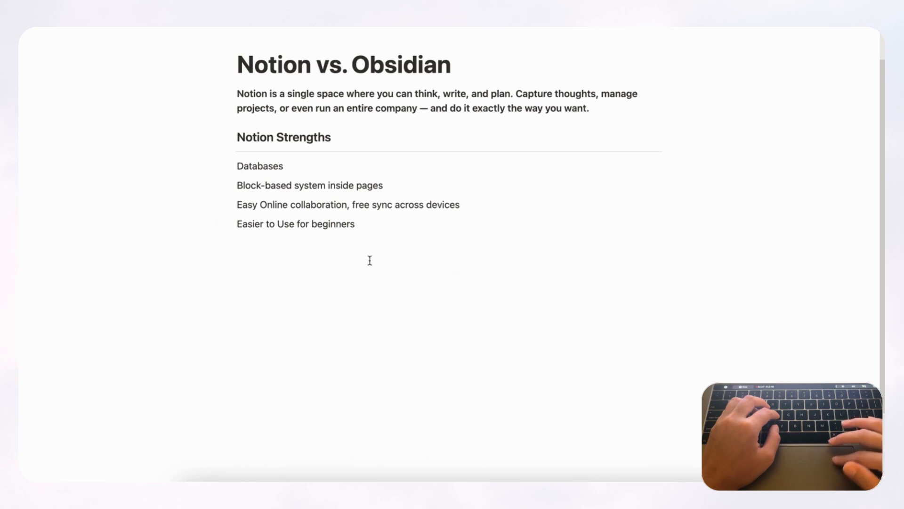
mouse_move(310, 252)
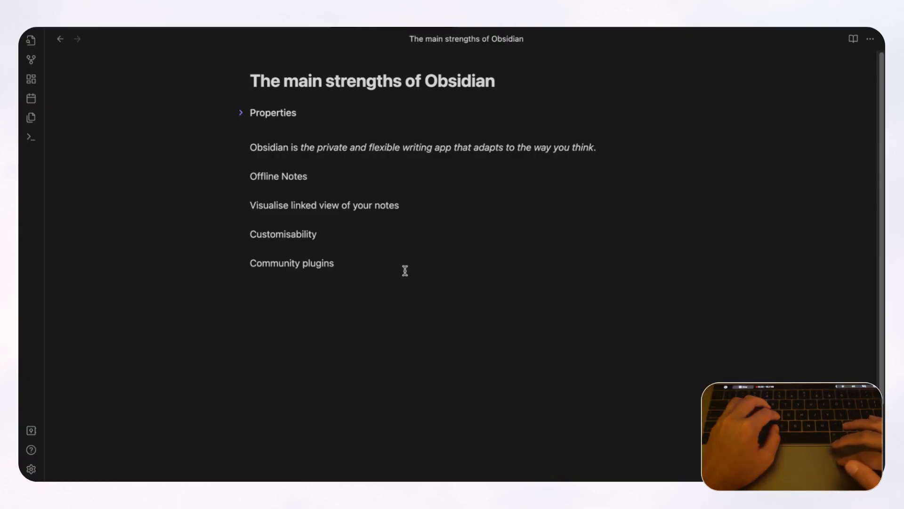
mouse_move(328, 235)
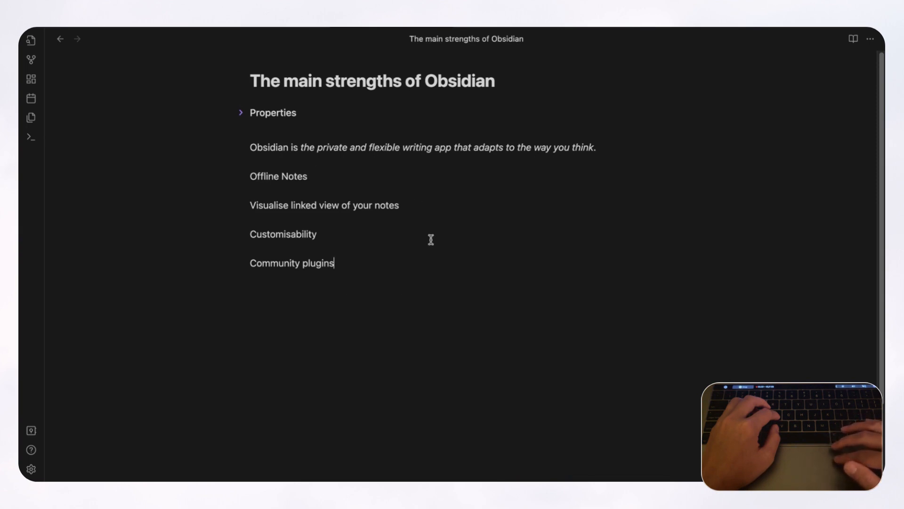
mouse_move(453, 329)
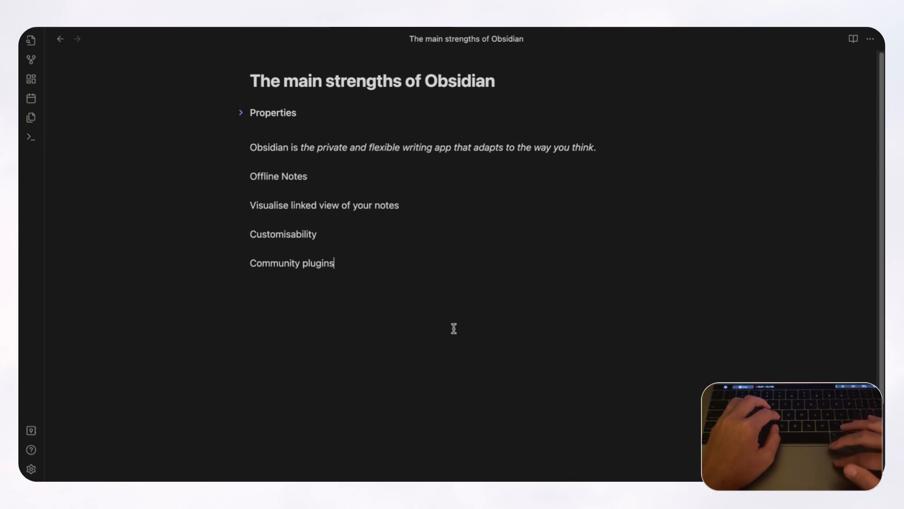
mouse_move(533, 296)
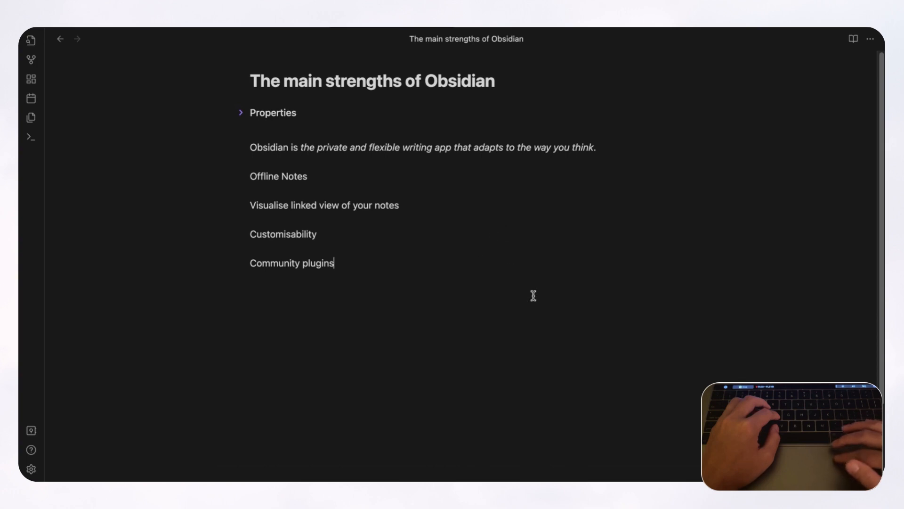
mouse_move(528, 467)
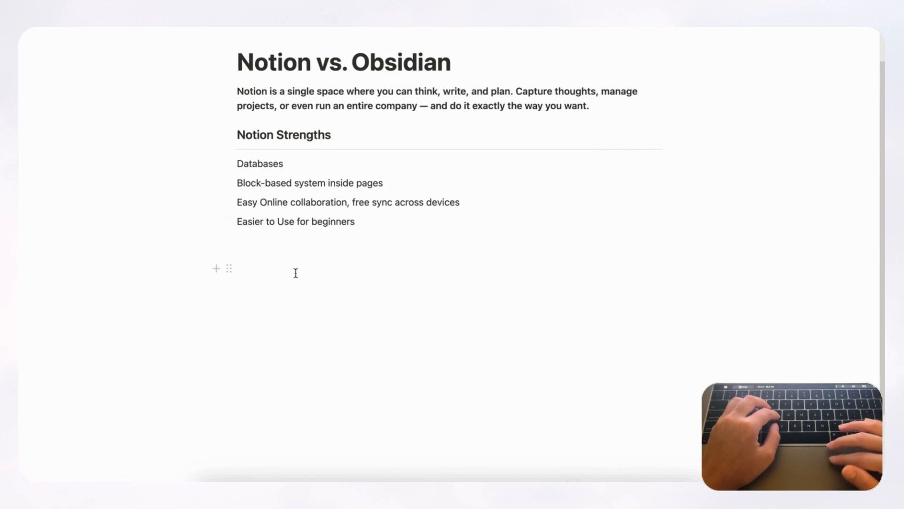
mouse_move(267, 301)
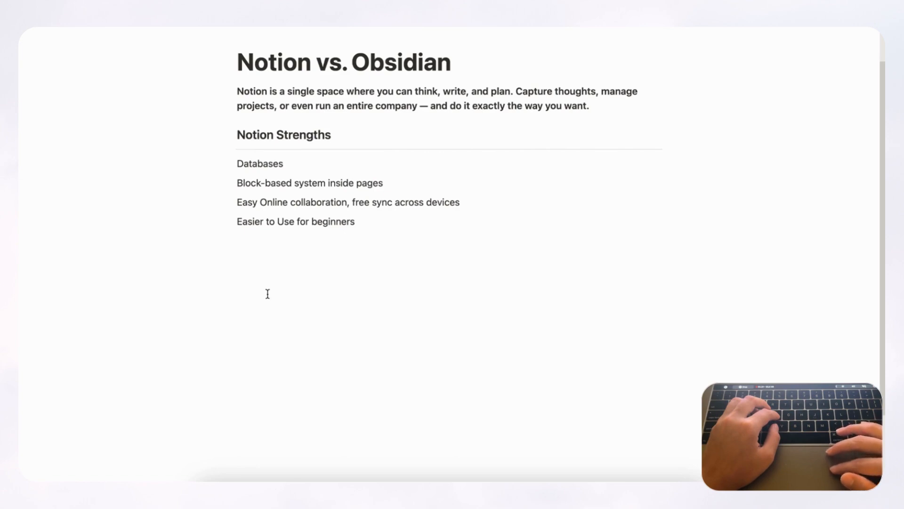
mouse_move(277, 289)
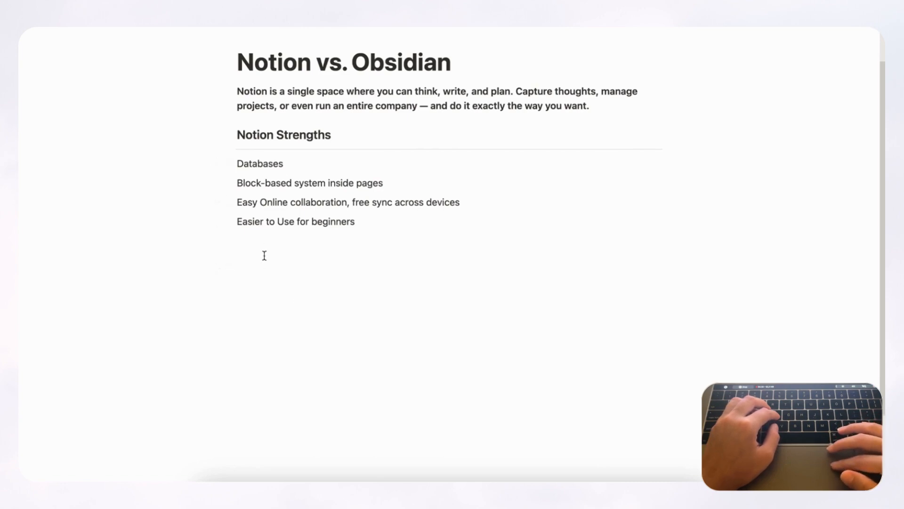
- Create an empty block below the strengths list and scroll the / block-type menu
click(264, 268)
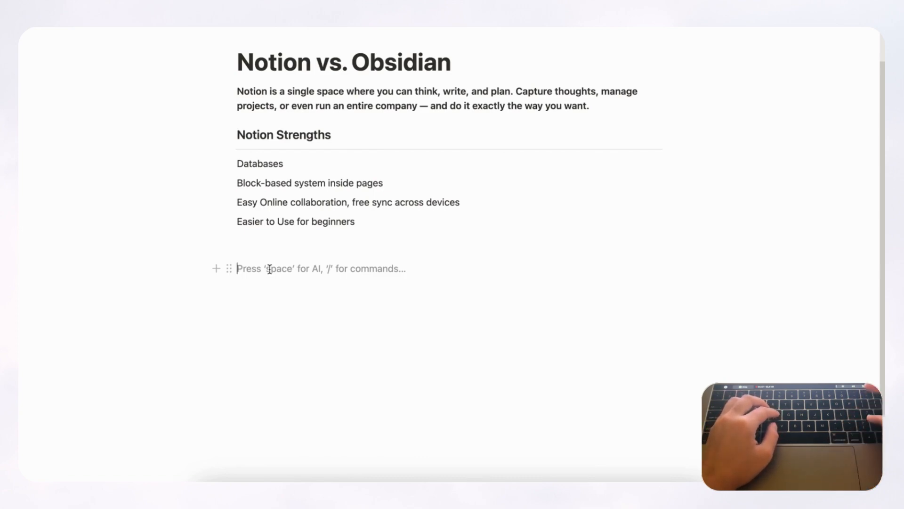
text(/)
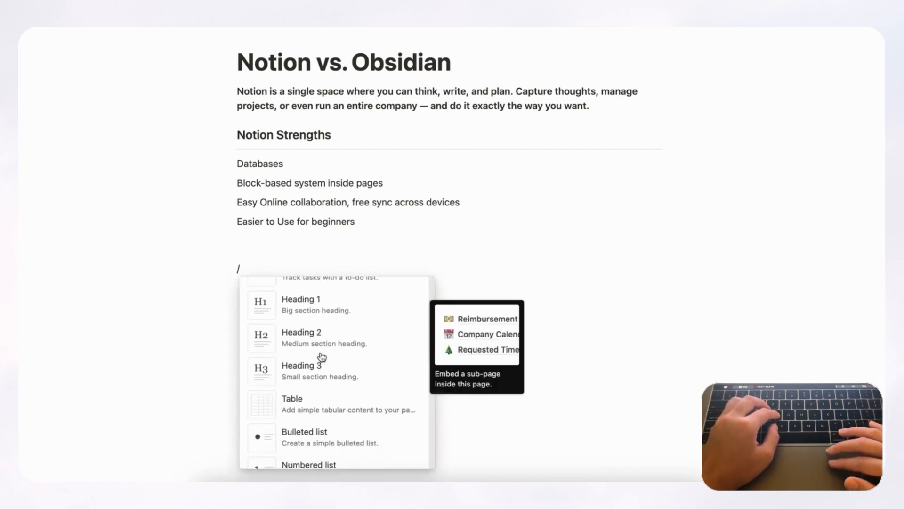
scroll(down, 3)
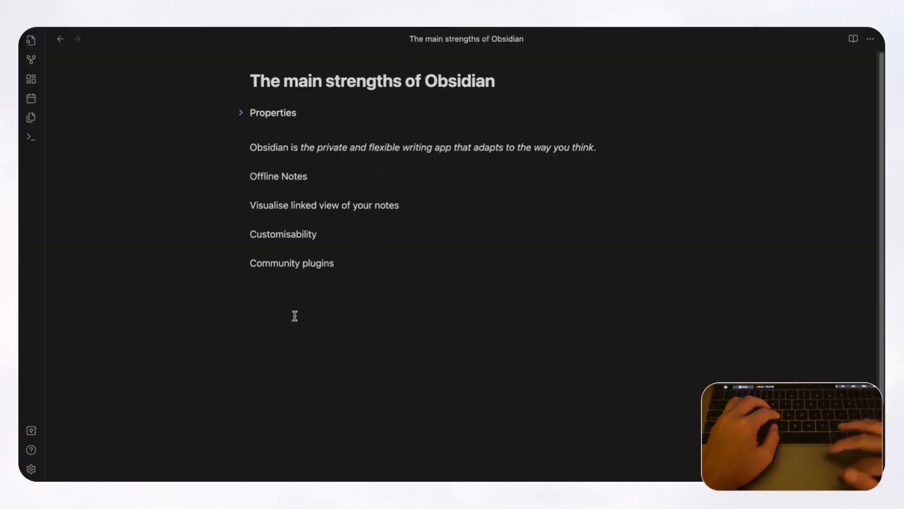
mouse_move(309, 321)
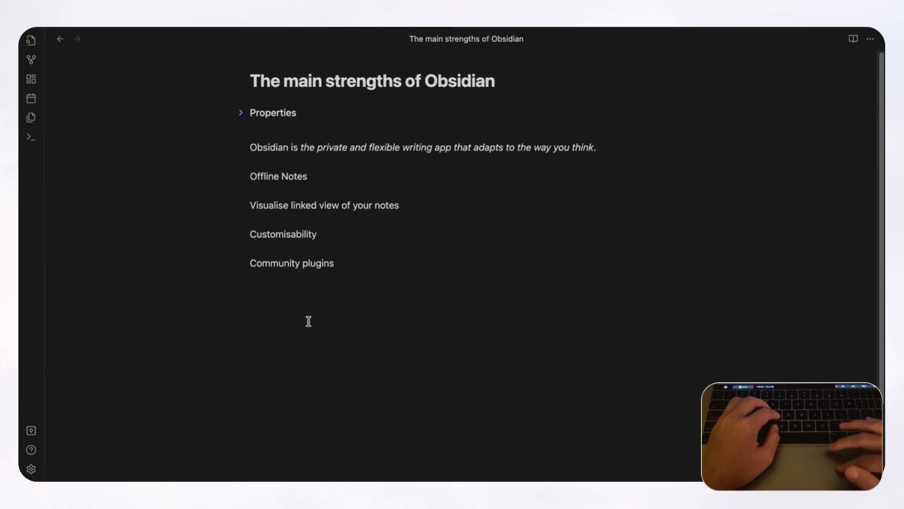
mouse_move(286, 275)
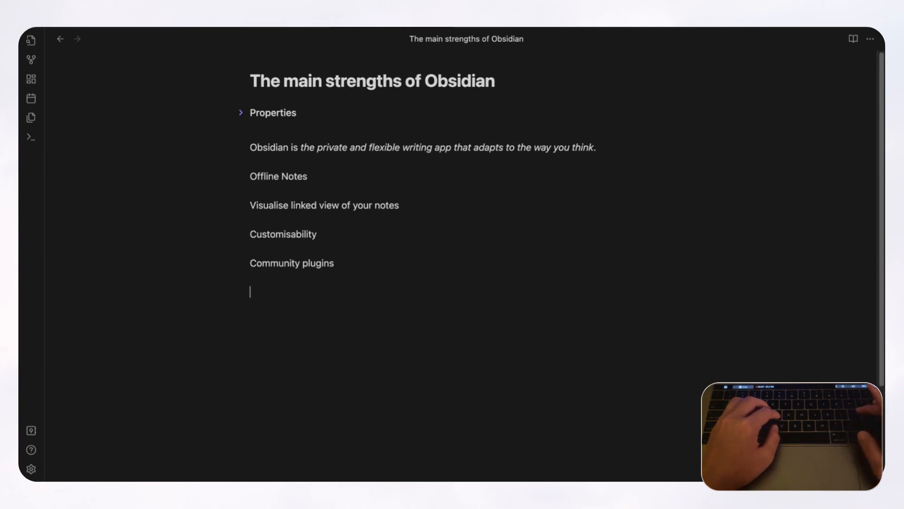
mouse_move(310, 223)
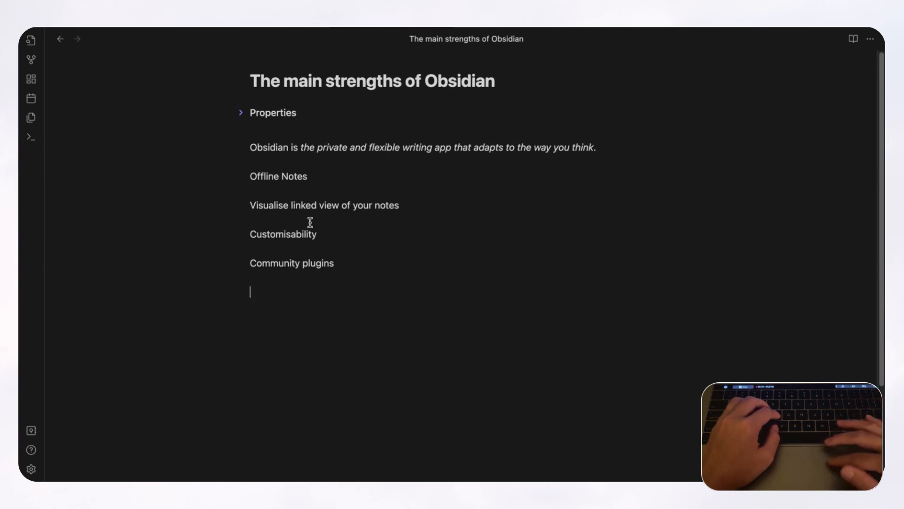
mouse_move(314, 132)
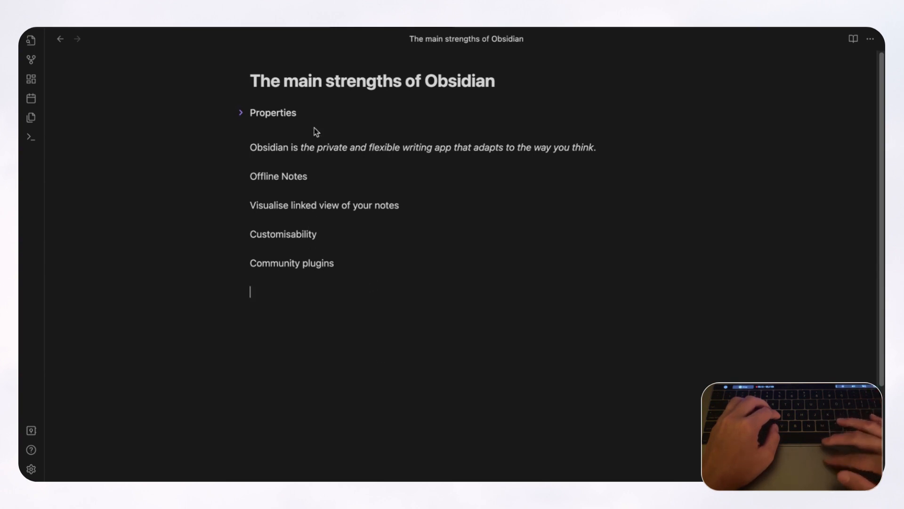
mouse_move(338, 310)
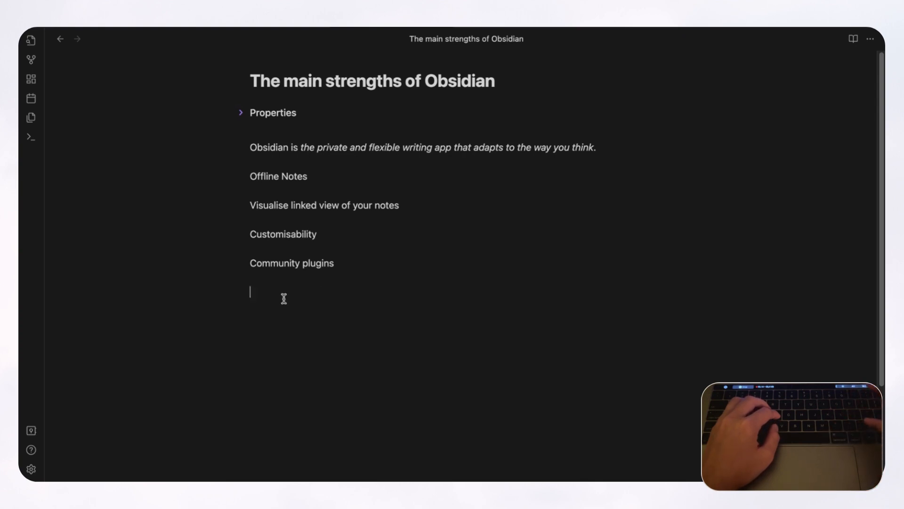
- Type / on the new line beneath Community plugins
text(/)
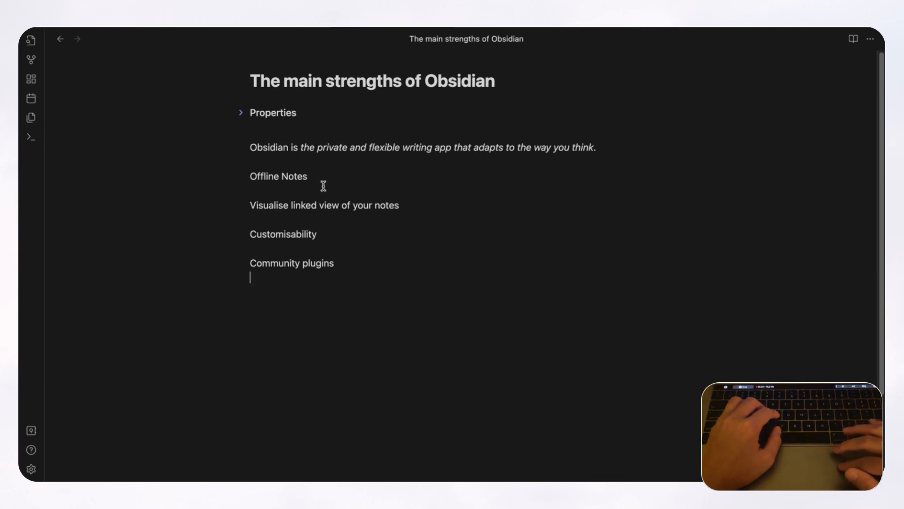
mouse_move(306, 182)
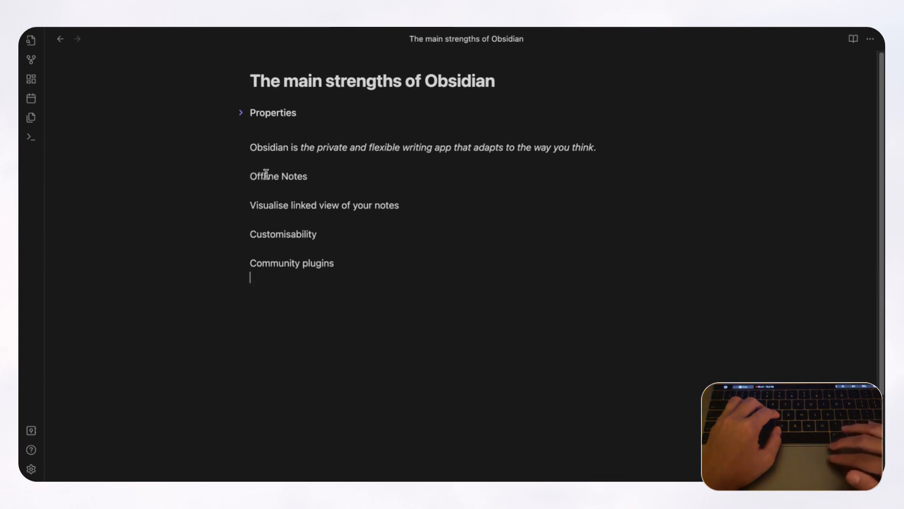
mouse_move(267, 188)
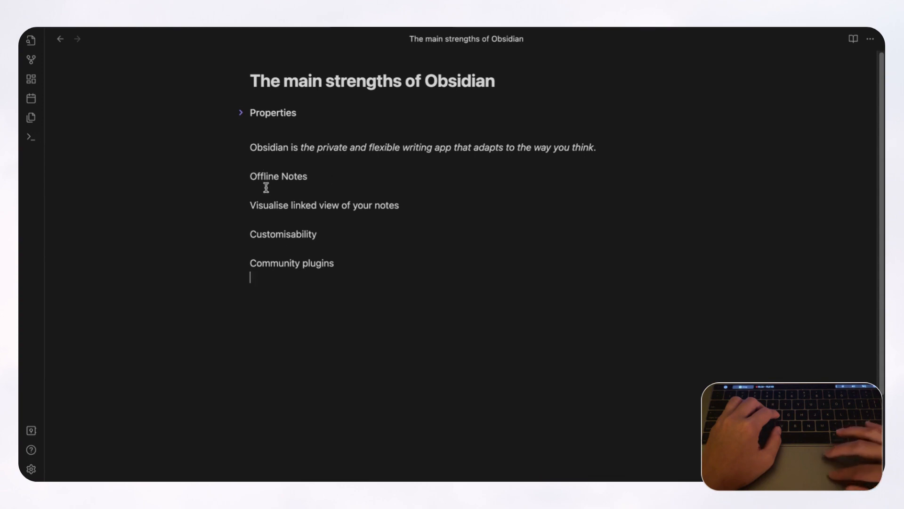
mouse_move(396, 263)
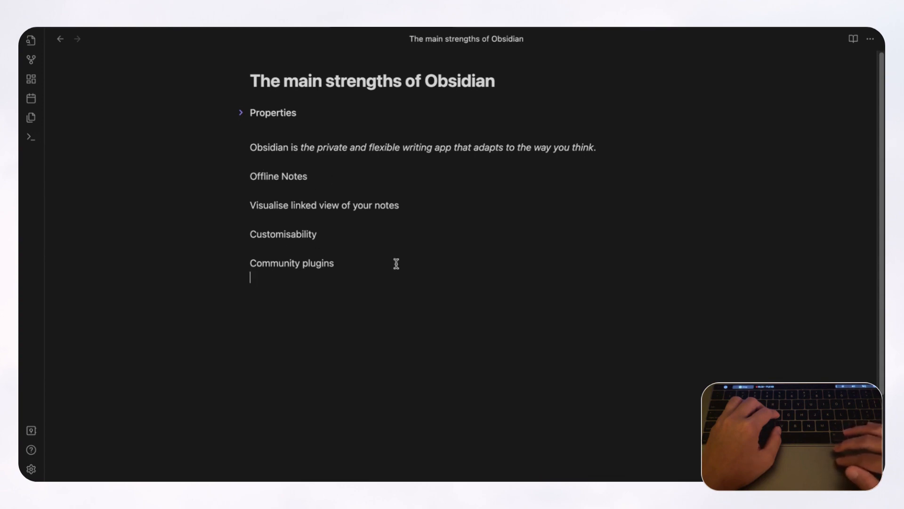
mouse_move(337, 245)
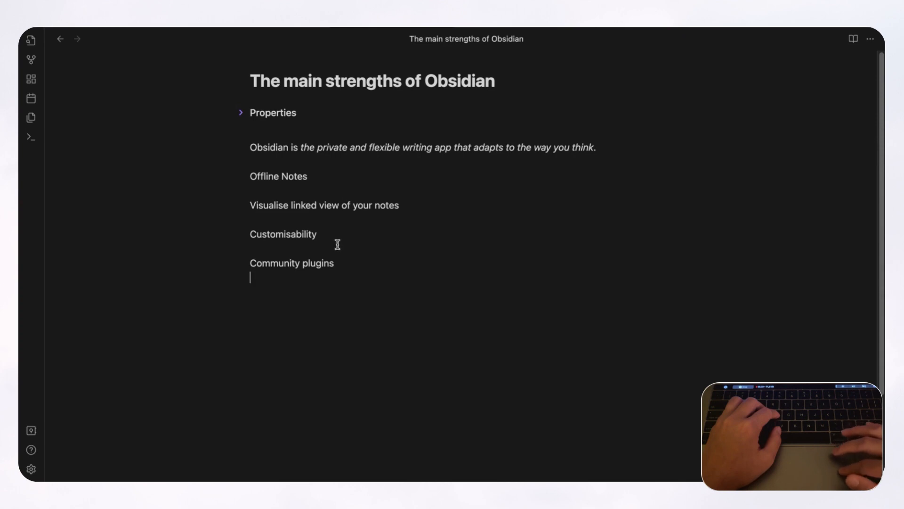
mouse_move(309, 177)
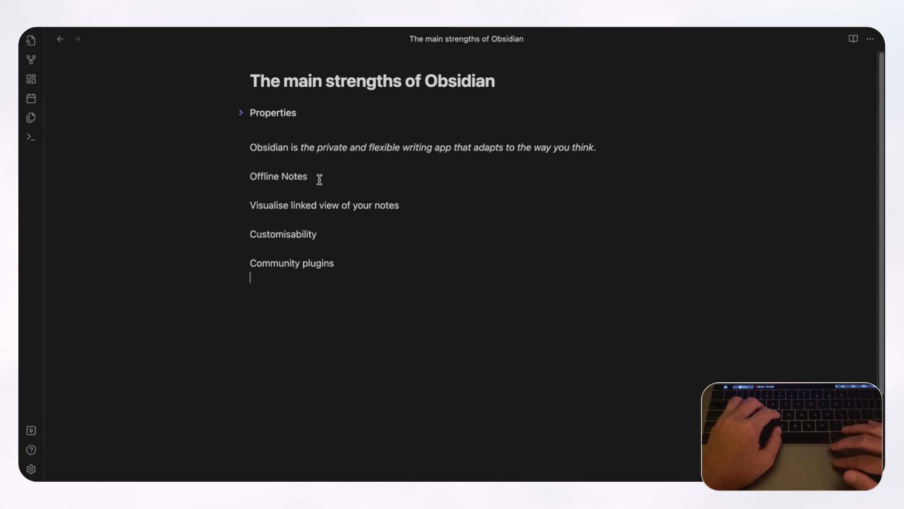
mouse_move(315, 177)
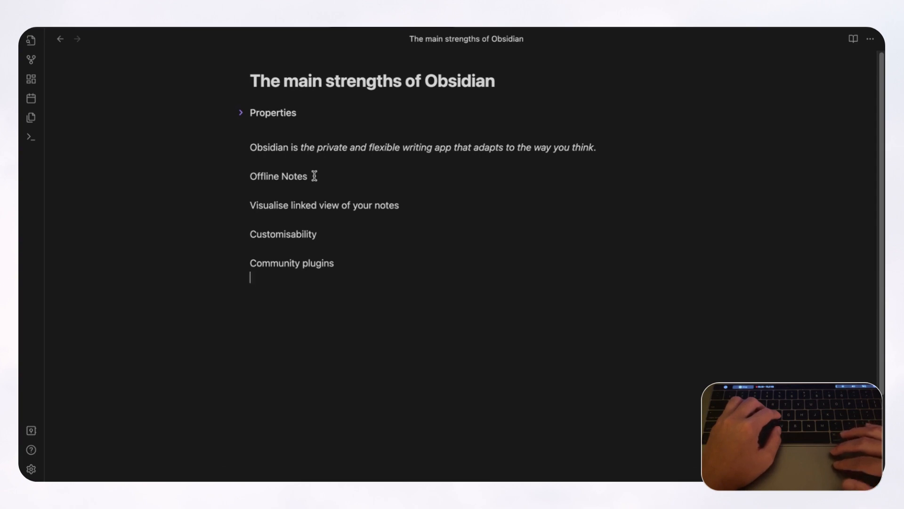
mouse_move(310, 193)
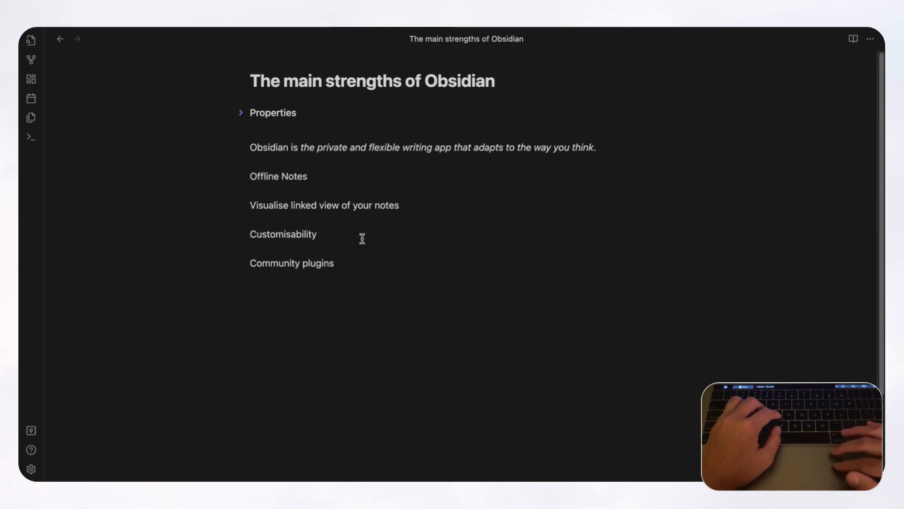
mouse_move(353, 194)
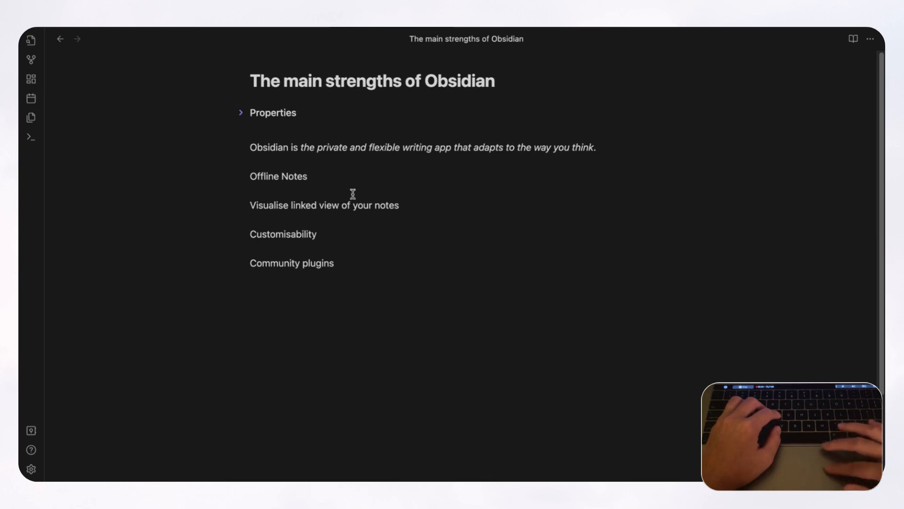
mouse_move(329, 315)
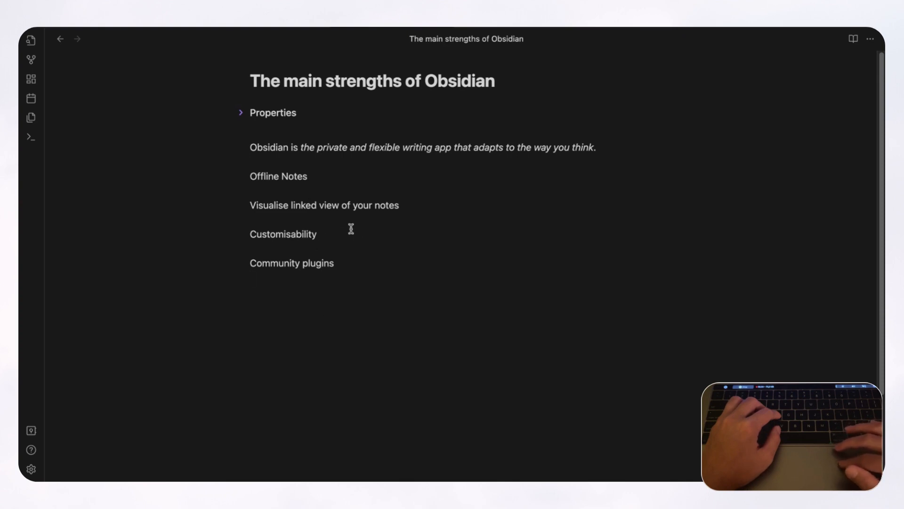
mouse_move(277, 175)
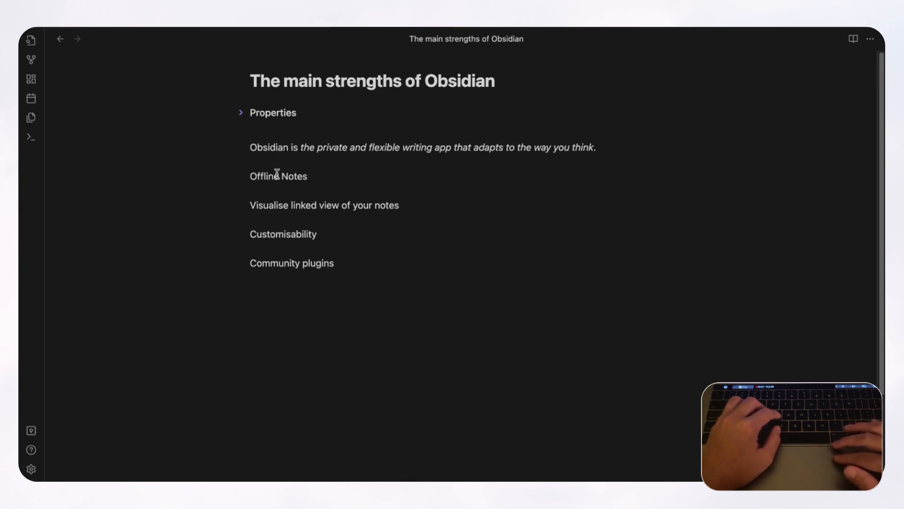
mouse_move(337, 131)
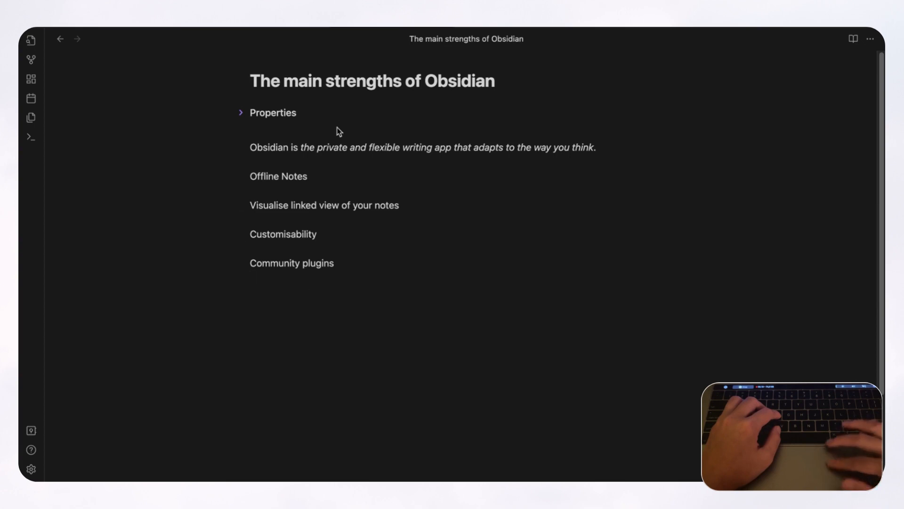
mouse_move(368, 285)
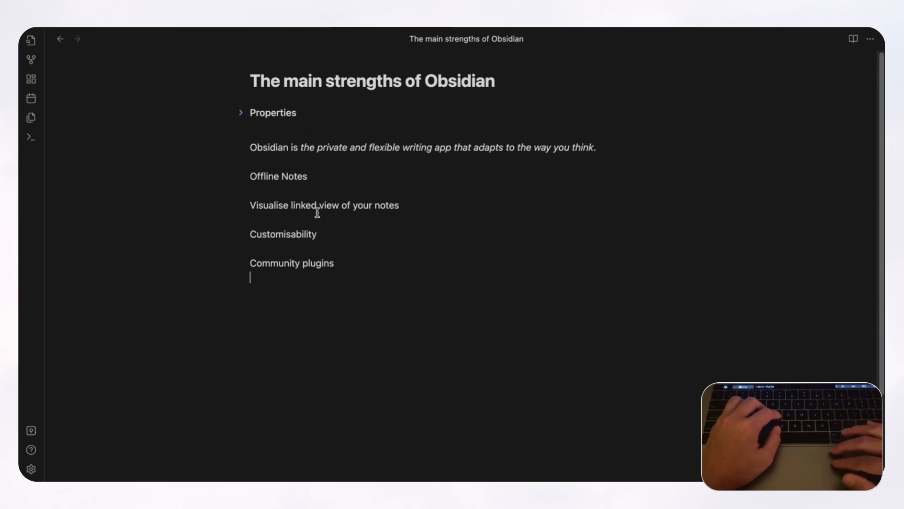
mouse_move(323, 207)
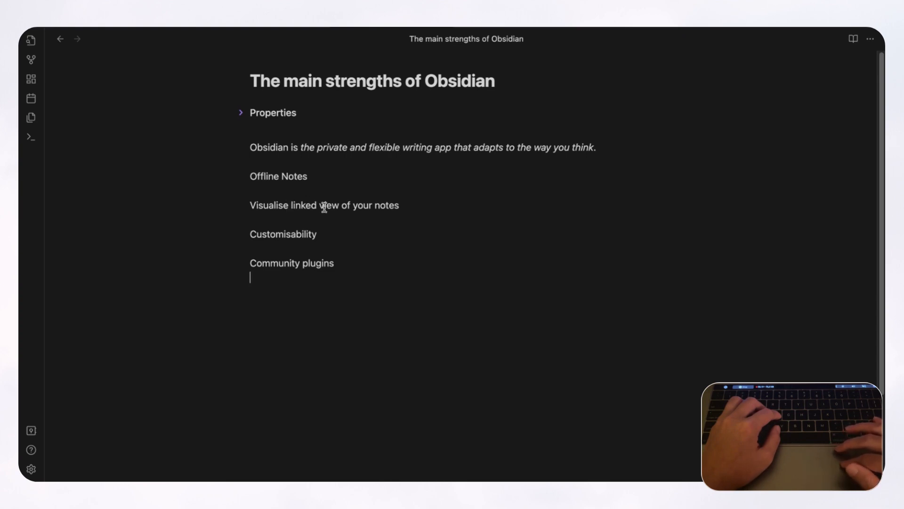
mouse_move(372, 232)
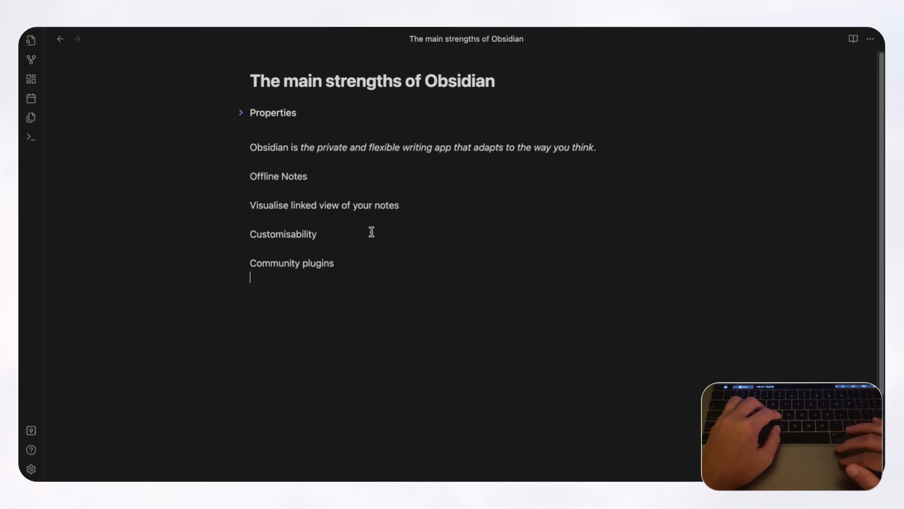
mouse_move(302, 285)
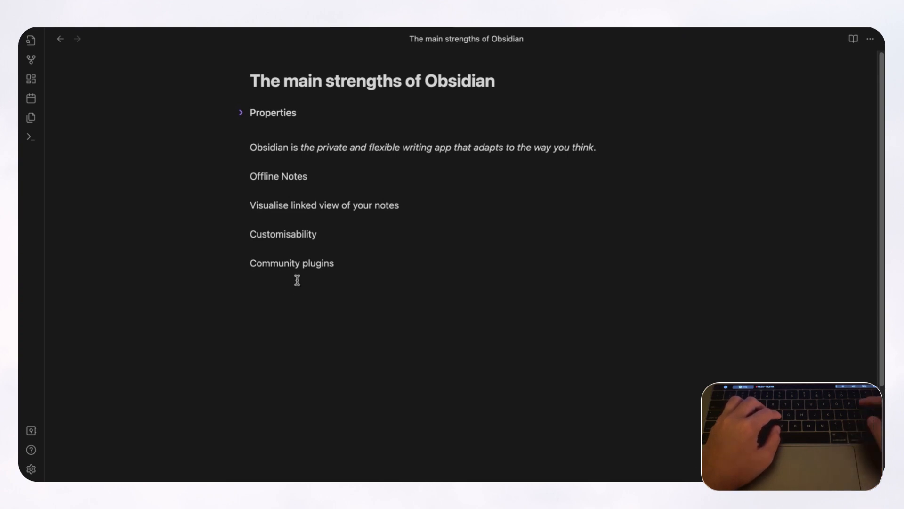
- Type [[ and insert a link to the 'note-taking apps' note
text([[)
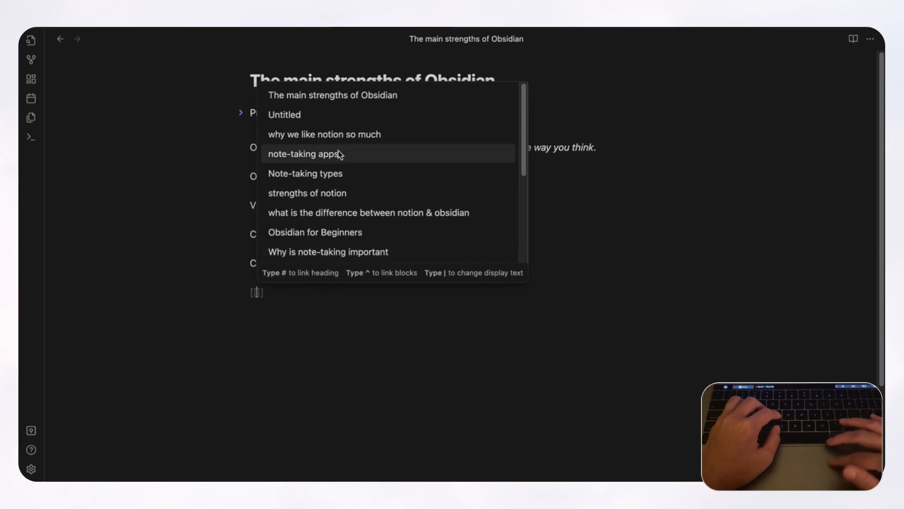
mouse_move(330, 220)
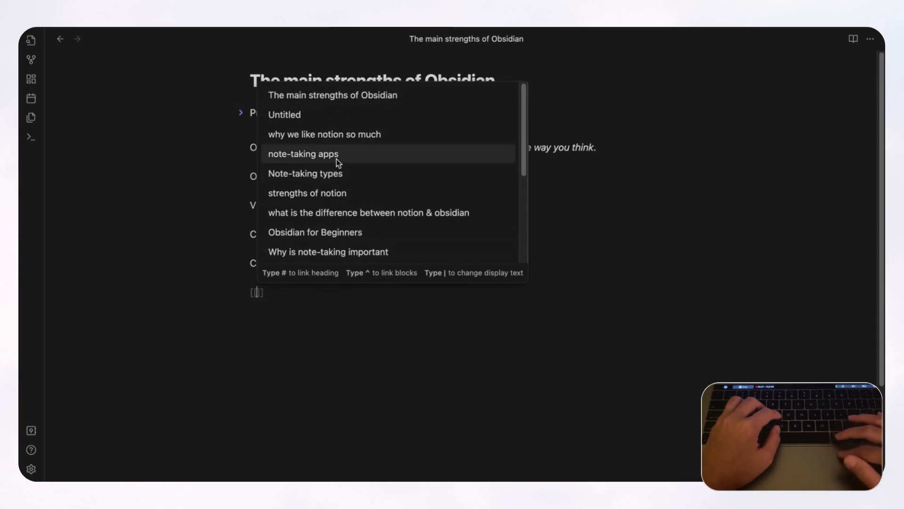
click(303, 154)
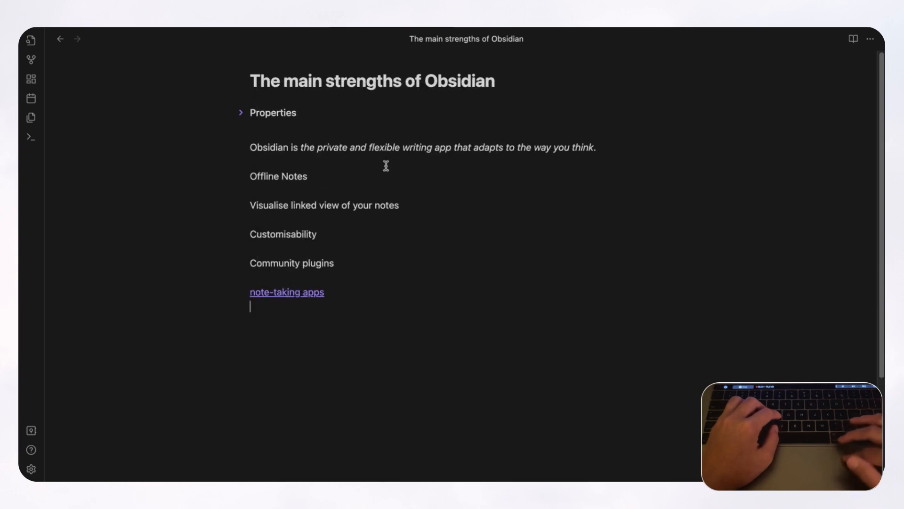
mouse_move(332, 291)
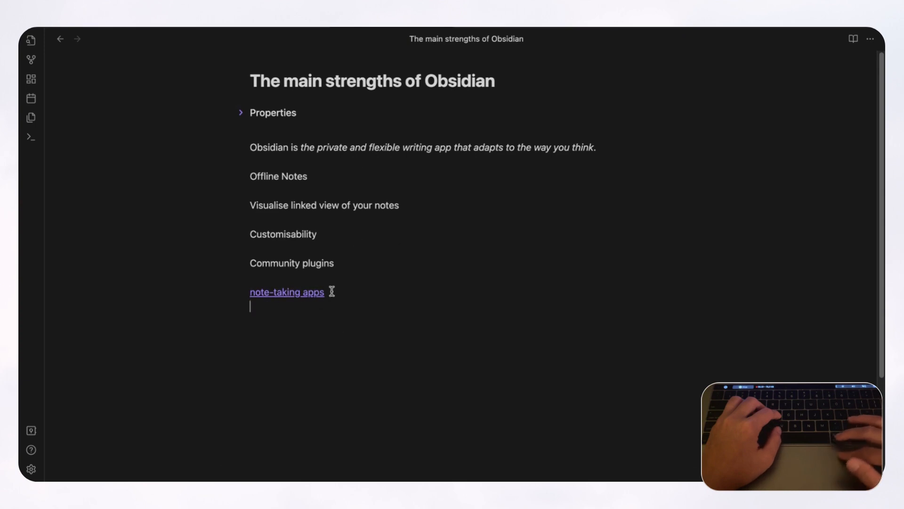
mouse_move(31, 60)
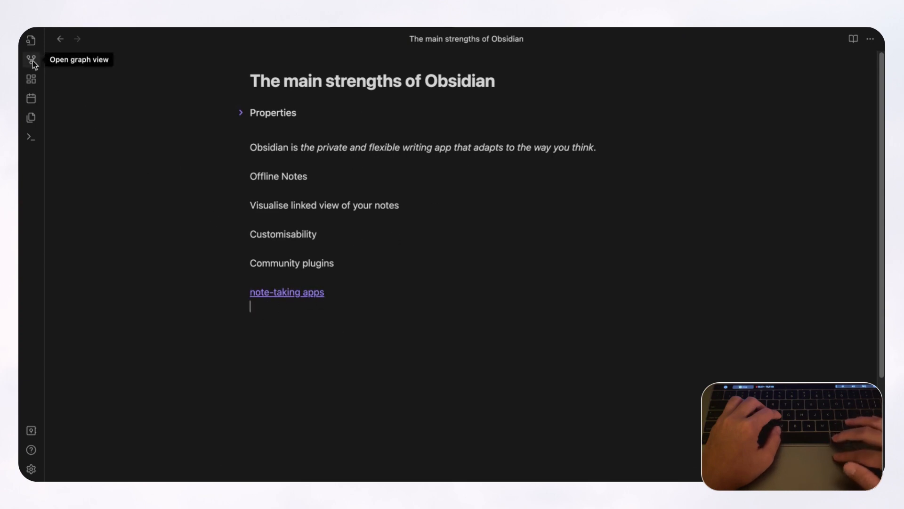
- Open graph view to see the strengths note linked to 'note-taking apps'
click(32, 58)
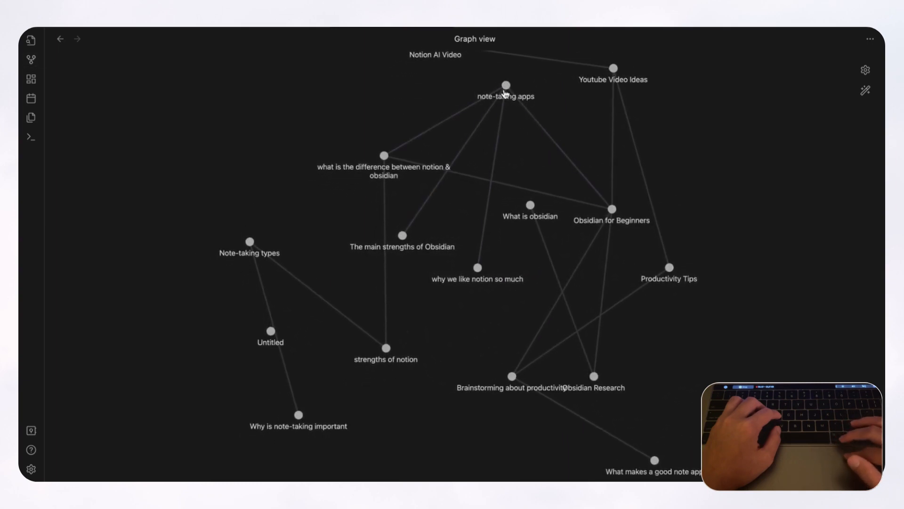
mouse_move(393, 293)
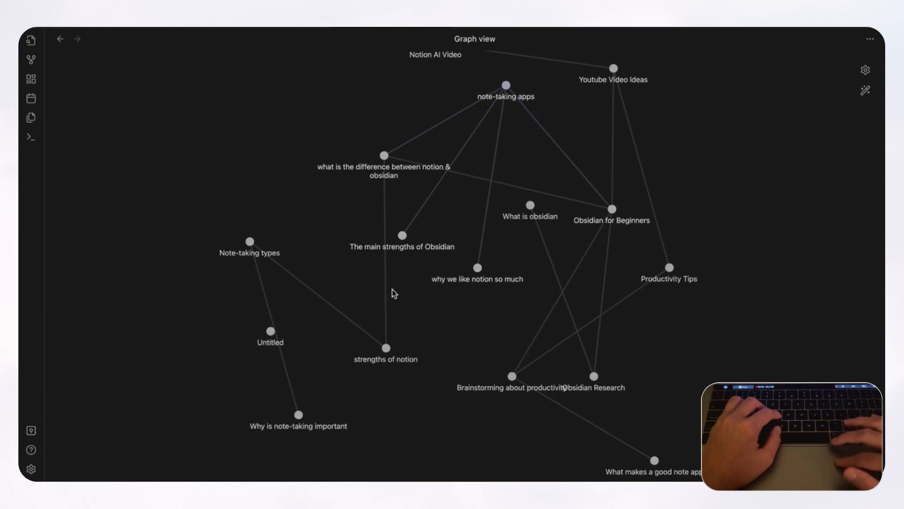
mouse_move(789, 181)
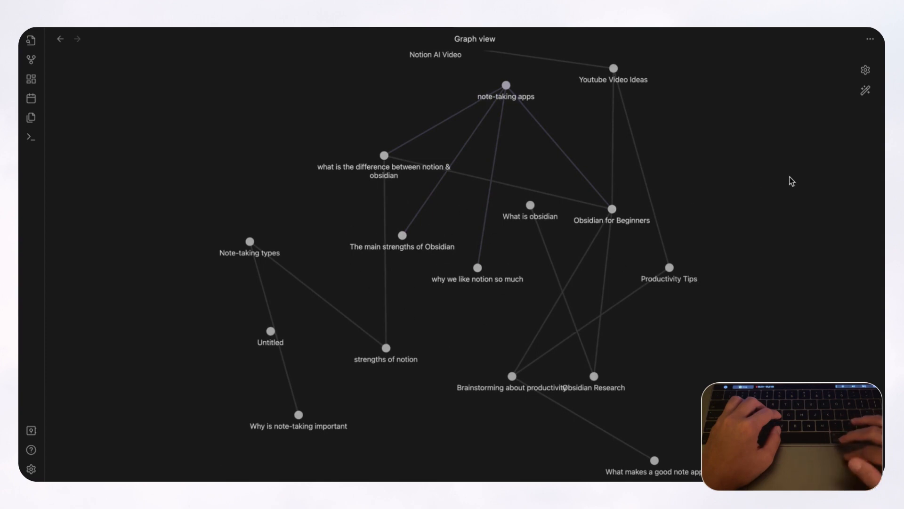
mouse_move(527, 224)
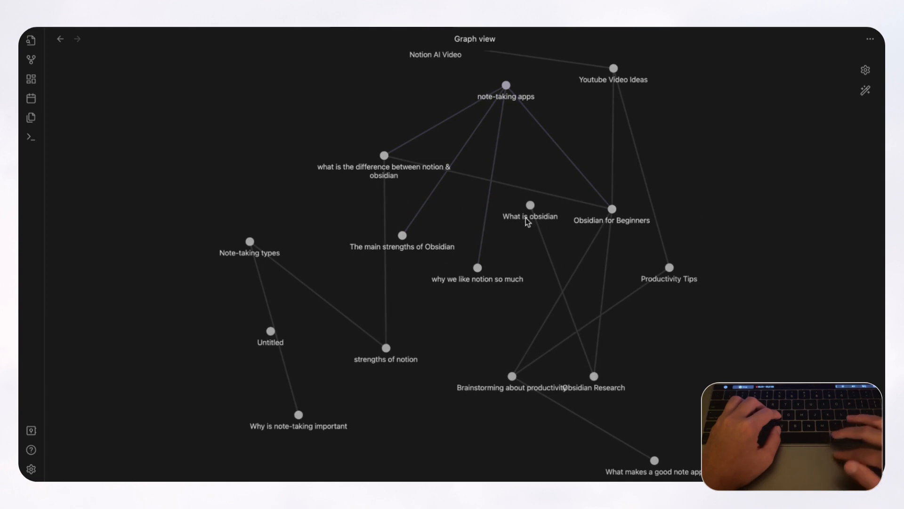
mouse_move(499, 269)
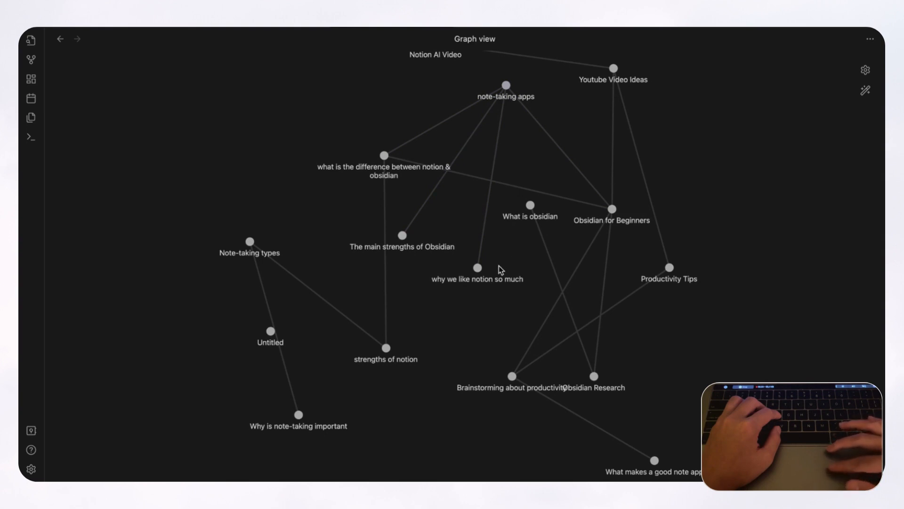
mouse_move(547, 297)
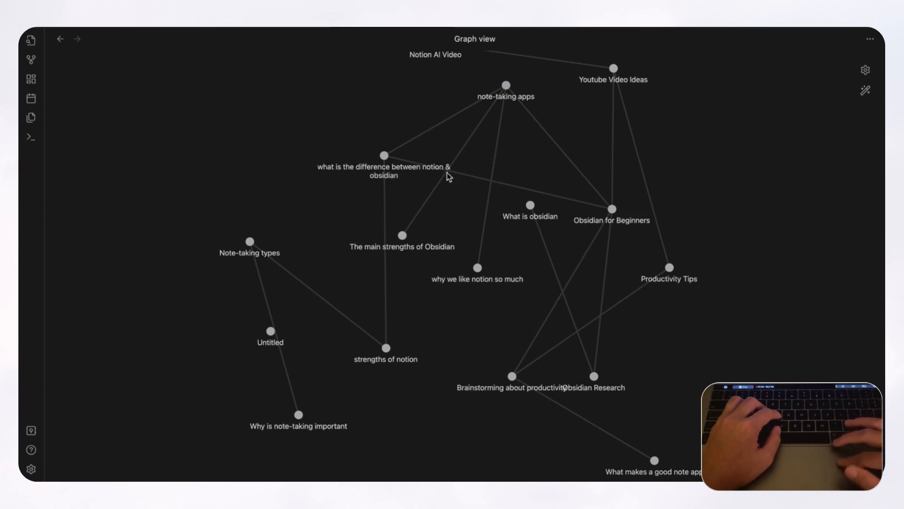
mouse_move(361, 214)
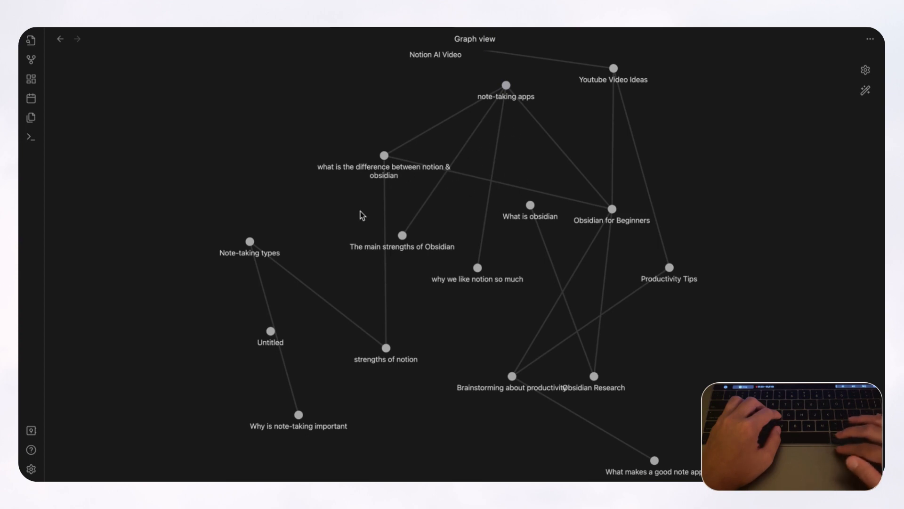
mouse_move(357, 323)
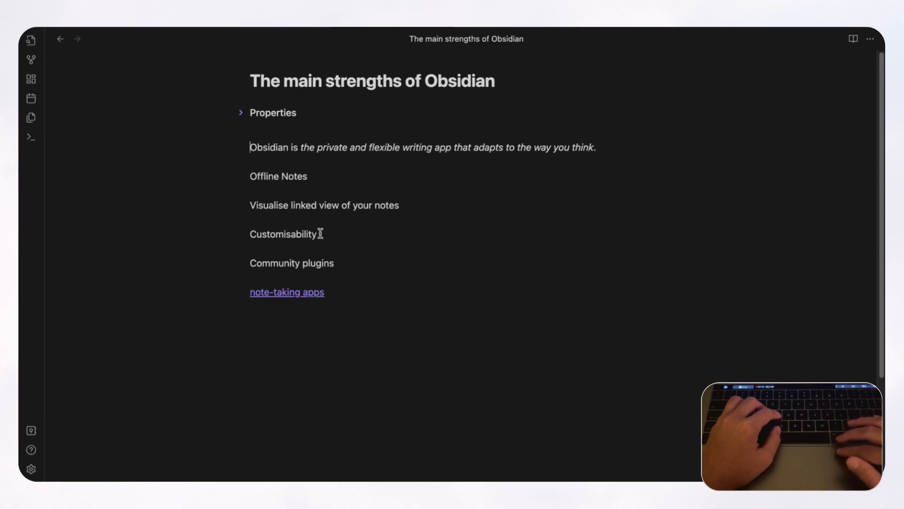
mouse_move(395, 468)
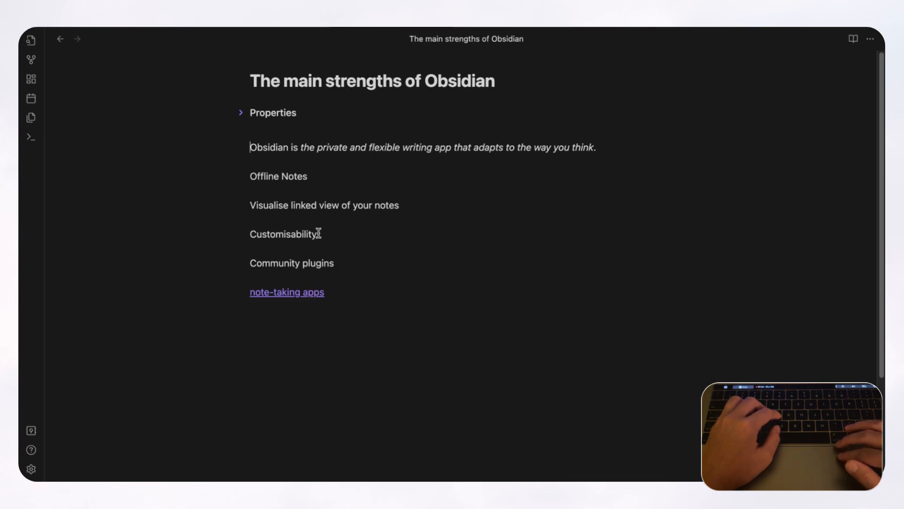
mouse_move(31, 468)
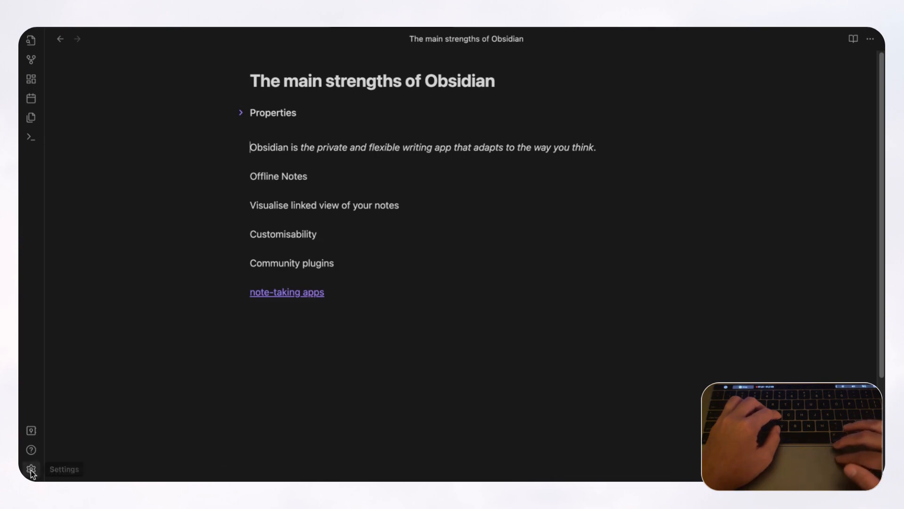
- Open Obsidian Settings on the Appearance page and click a control there
click(31, 467)
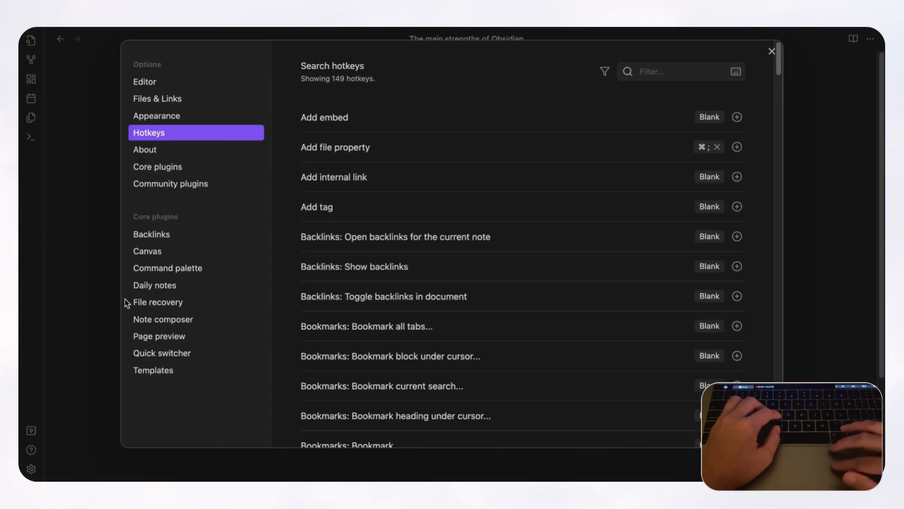
click(156, 116)
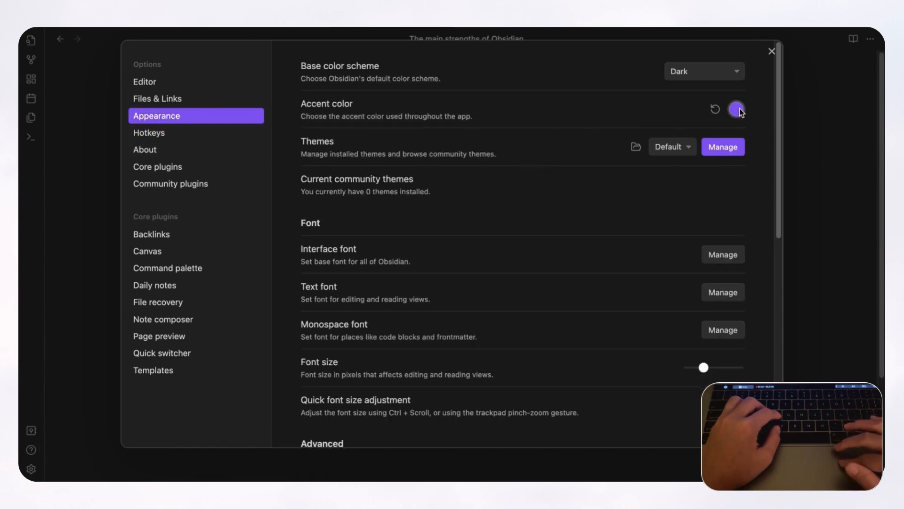
click(735, 108)
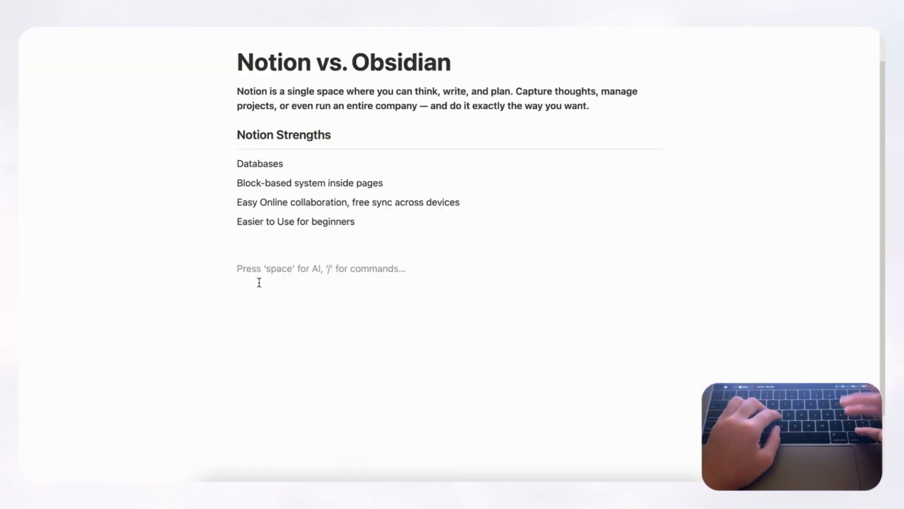
text(/)
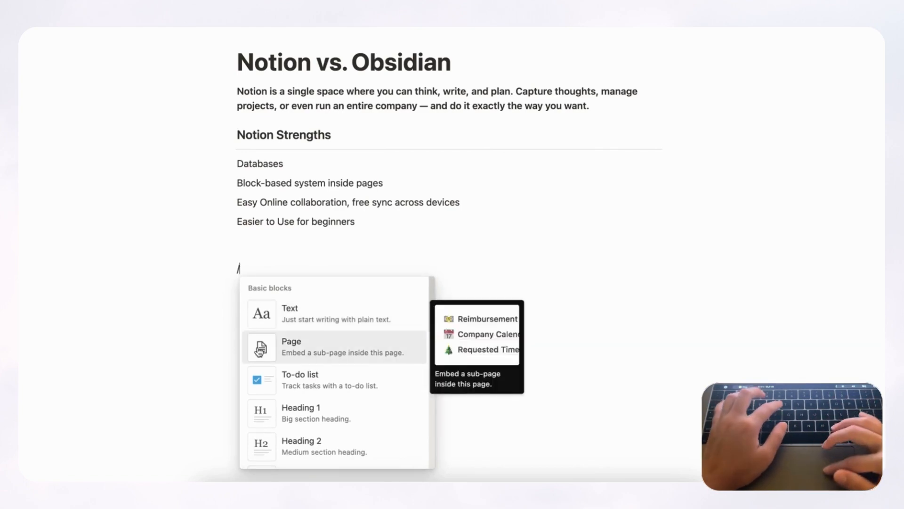
text(text)
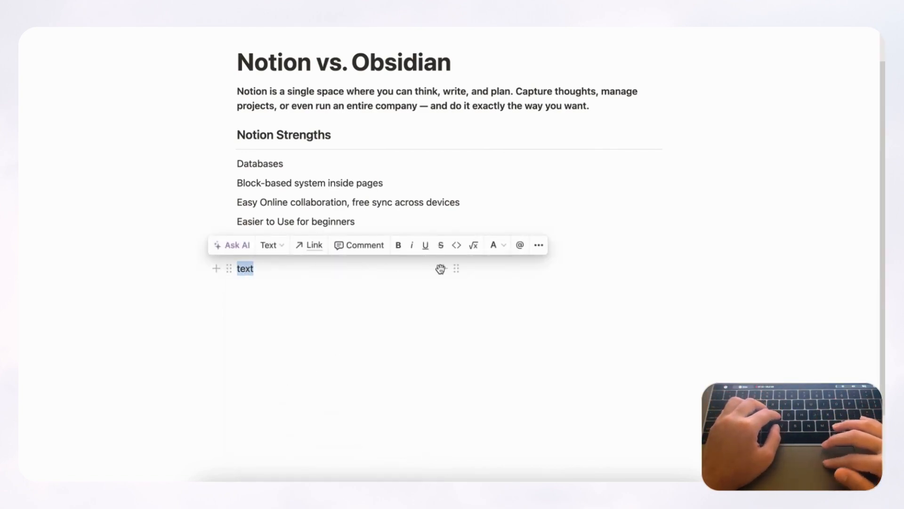
click(493, 245)
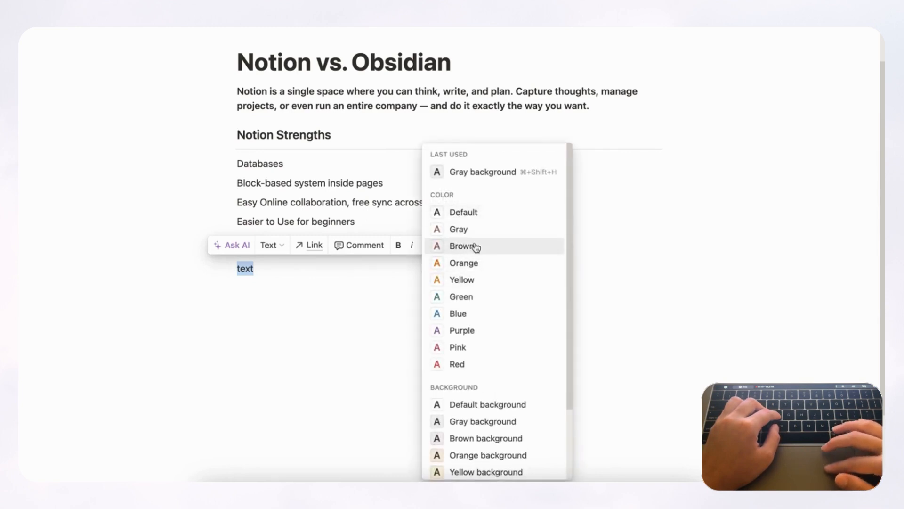
scroll(down, 3)
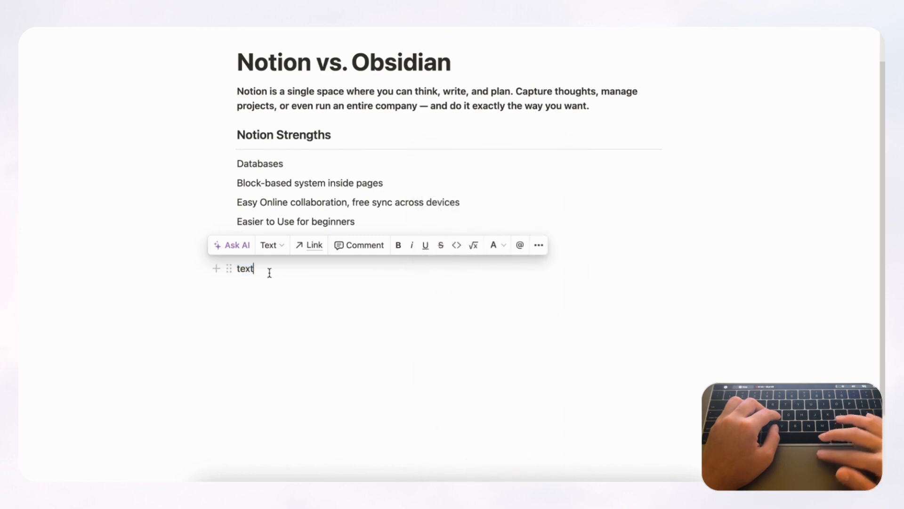
key(Backspace)
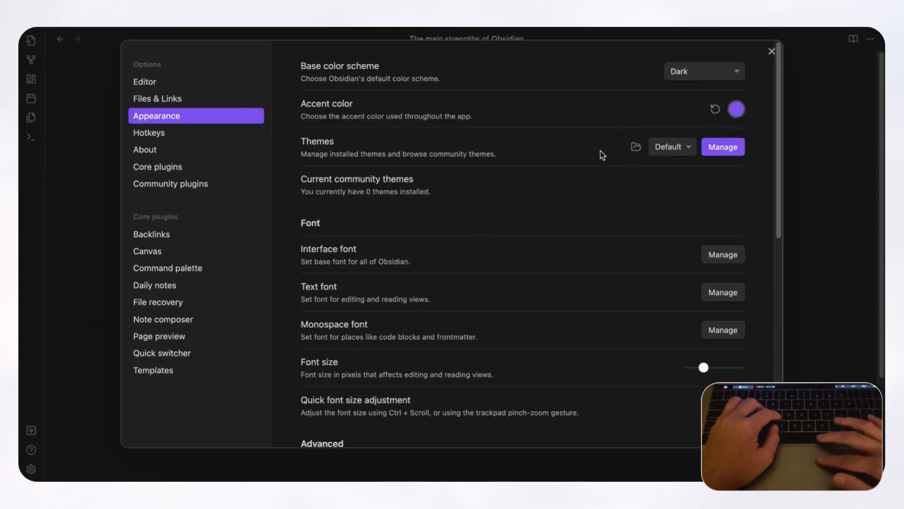
mouse_move(474, 150)
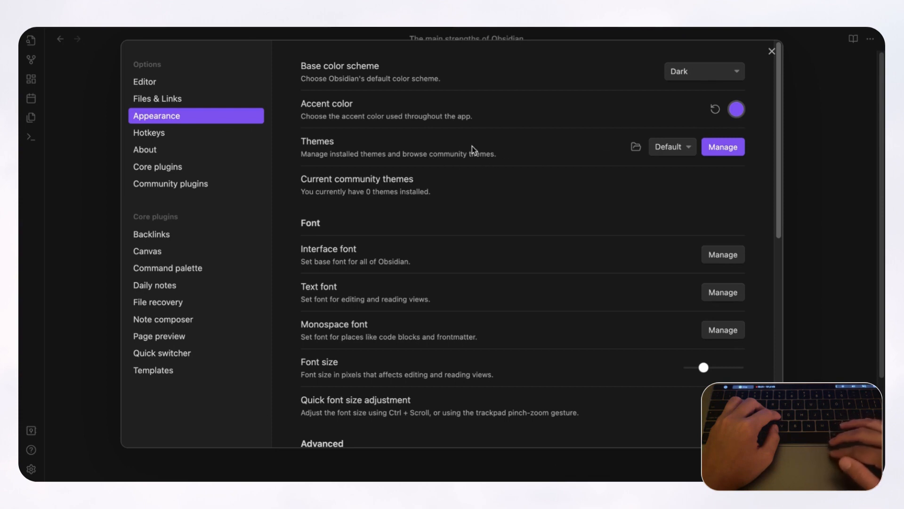
- Scroll through the Appearance settings, then close Settings to return to the note
scroll(down, 3)
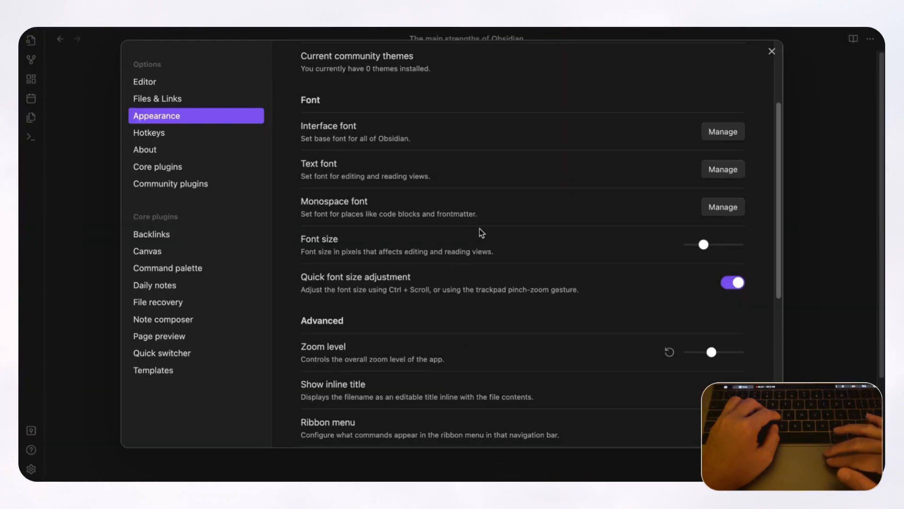
scroll(down, 3)
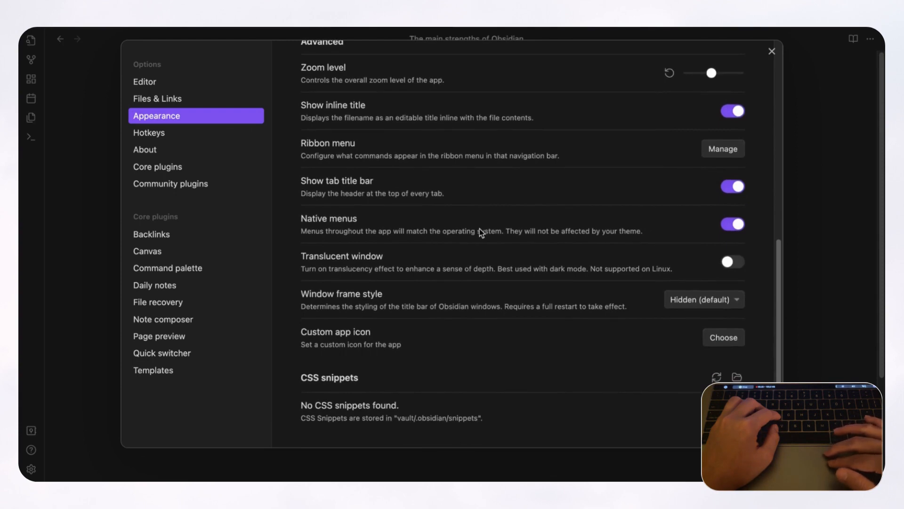
click(771, 51)
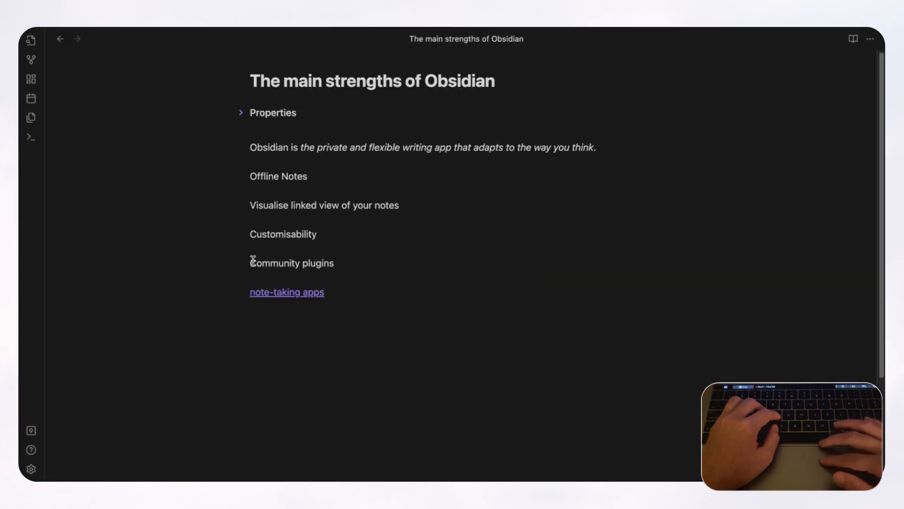
mouse_move(301, 258)
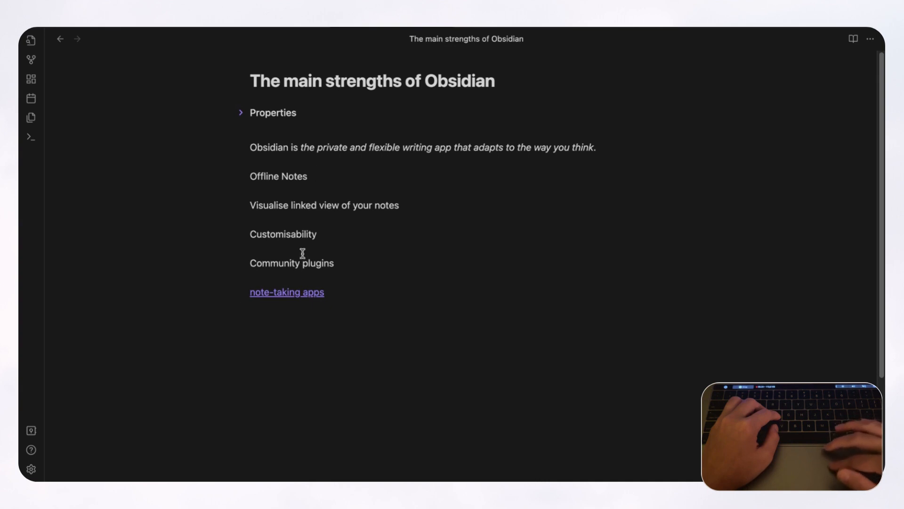
mouse_move(179, 359)
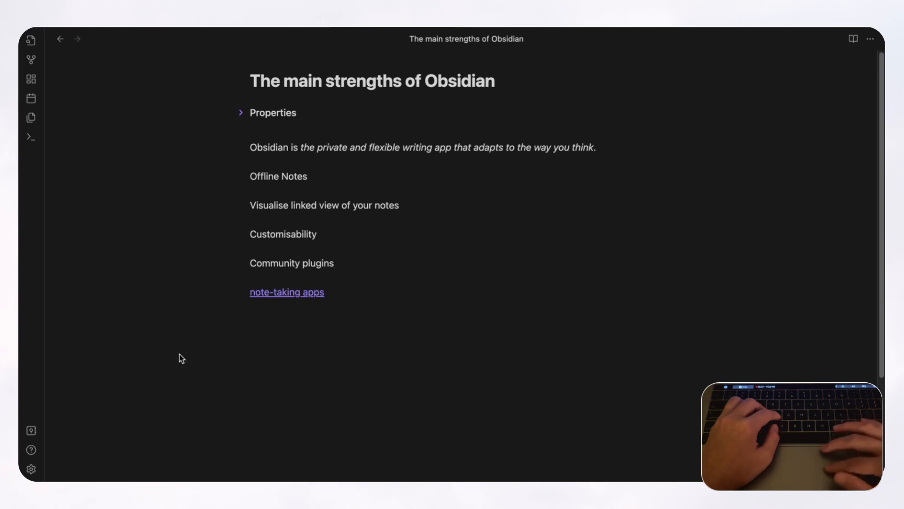
mouse_move(40, 482)
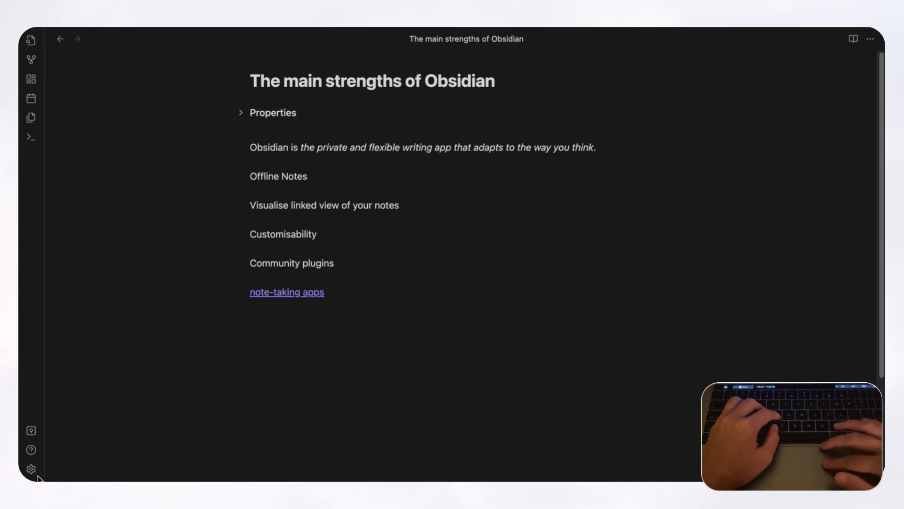
- Open Community plugins settings, scroll the 1,227-plugin catalogue, then close the catalogue
click(31, 466)
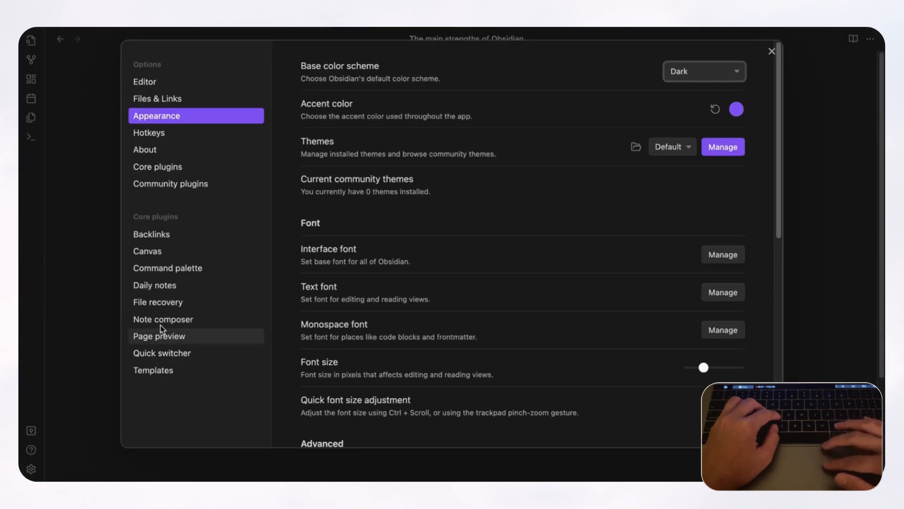
click(170, 184)
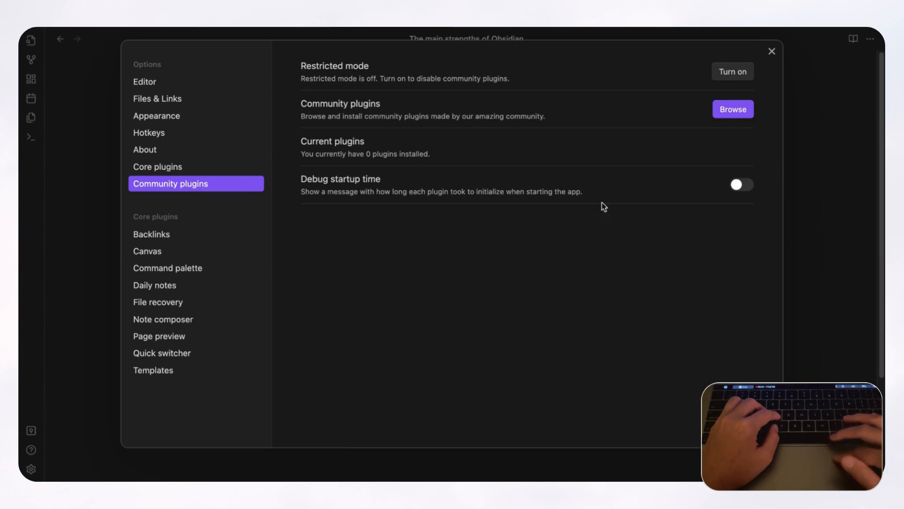
click(733, 109)
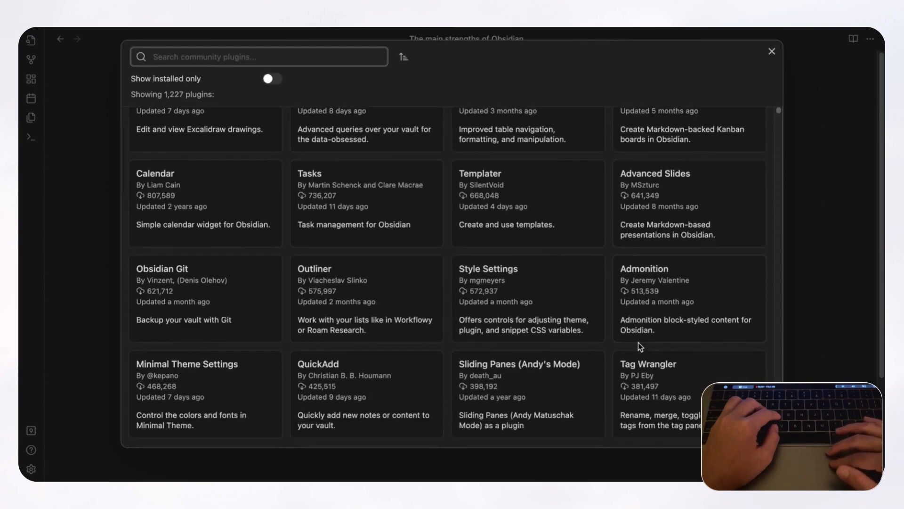
scroll(down, 3)
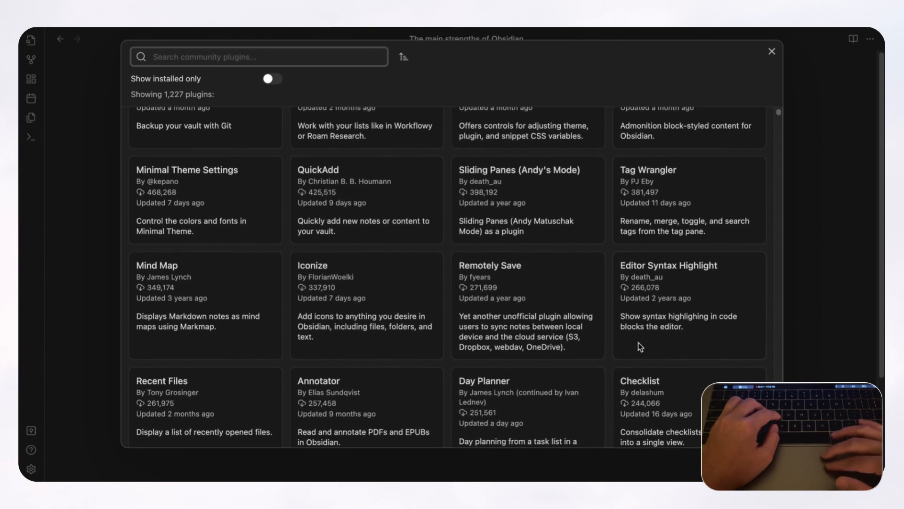
scroll(down, 3)
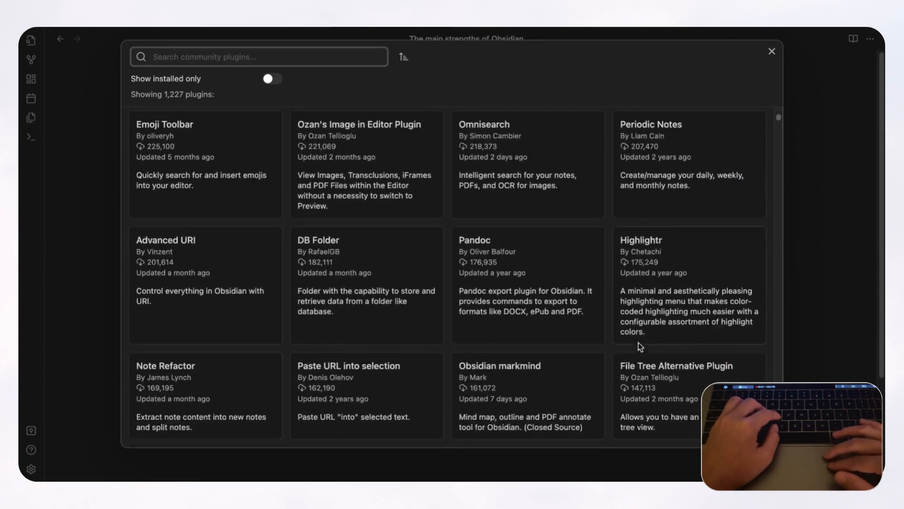
scroll(down, 3)
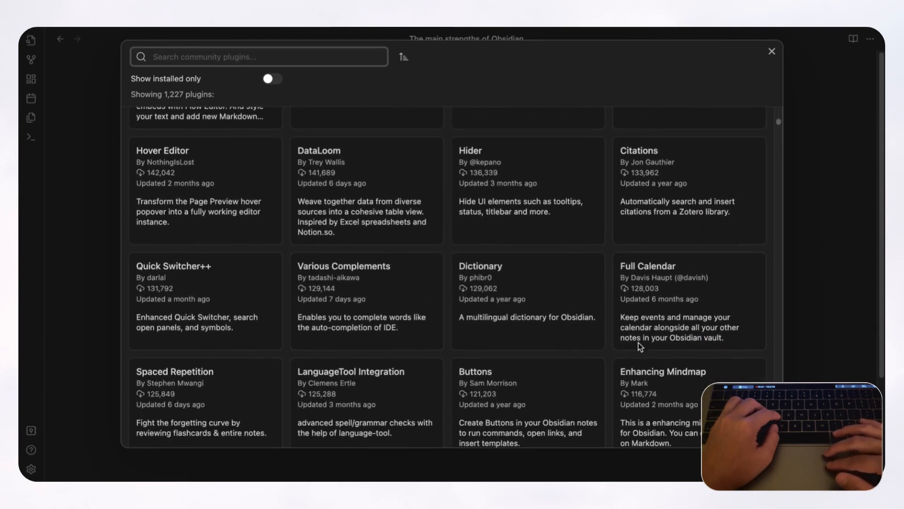
mouse_move(541, 238)
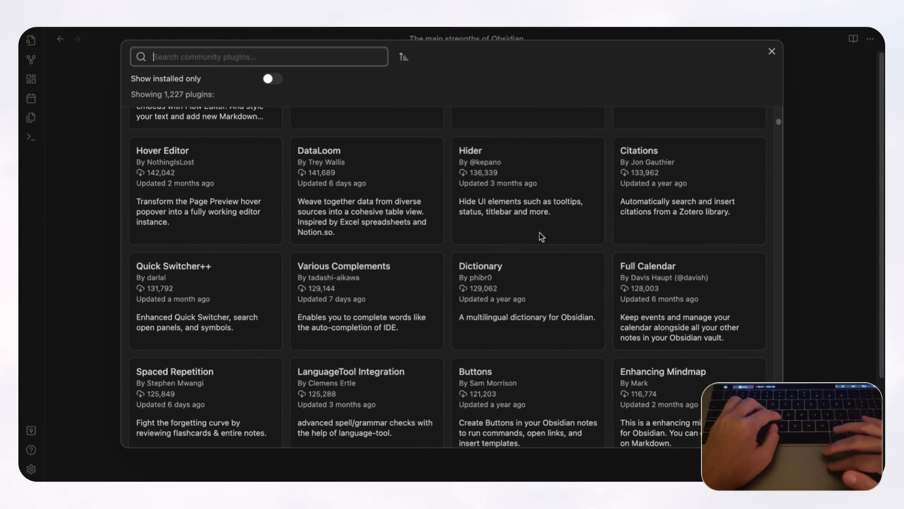
scroll(down, 3)
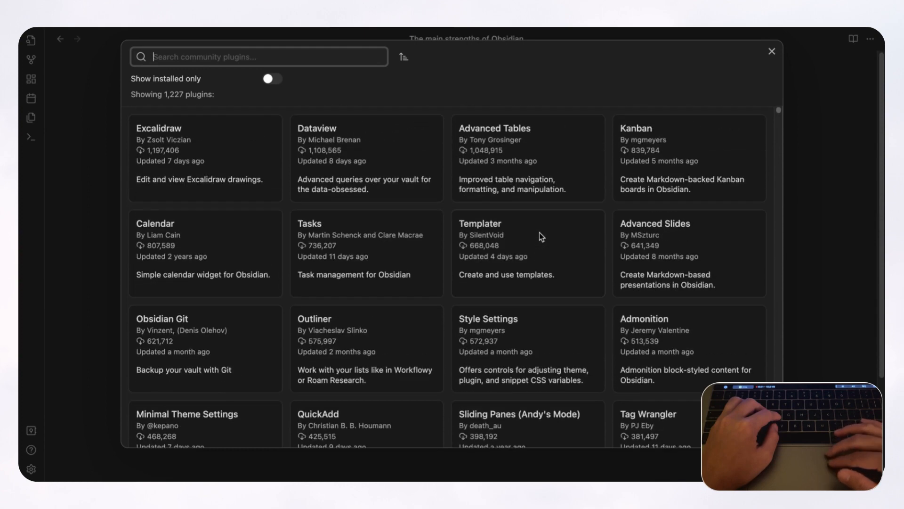
click(770, 52)
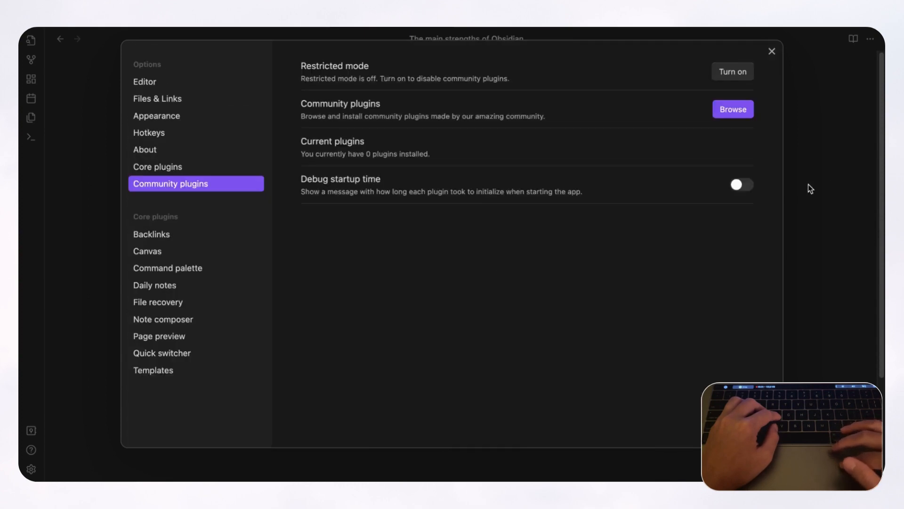
- Close Obsidian's Settings to return to 'The main strengths of Obsidian' note
click(771, 51)
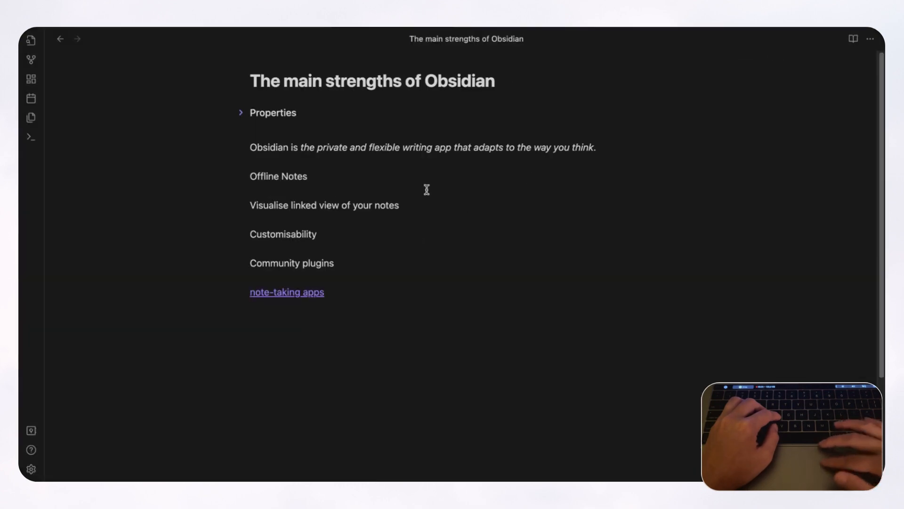
mouse_move(410, 276)
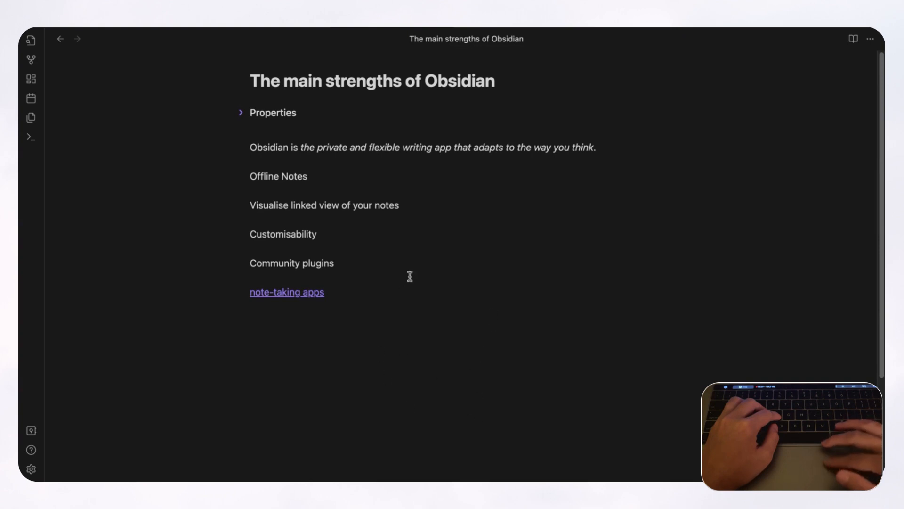
mouse_move(385, 252)
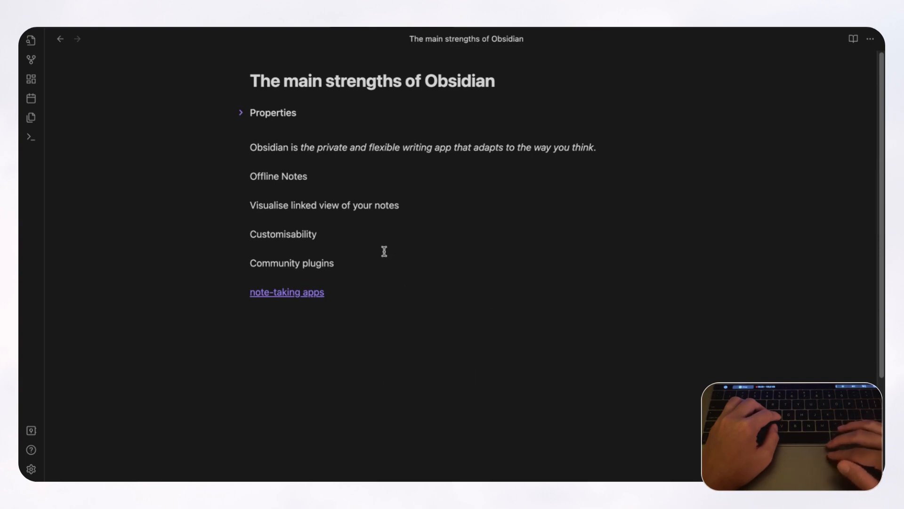
mouse_move(30, 469)
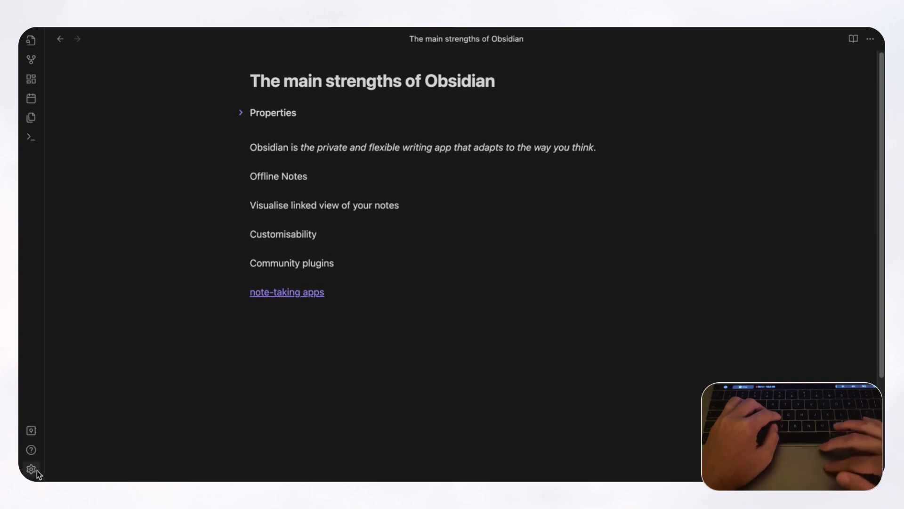
mouse_move(451, 257)
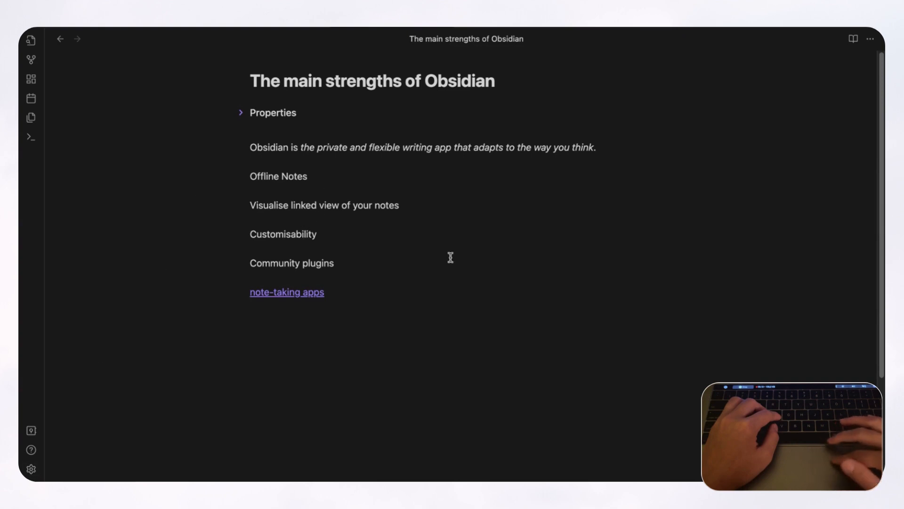
mouse_move(332, 309)
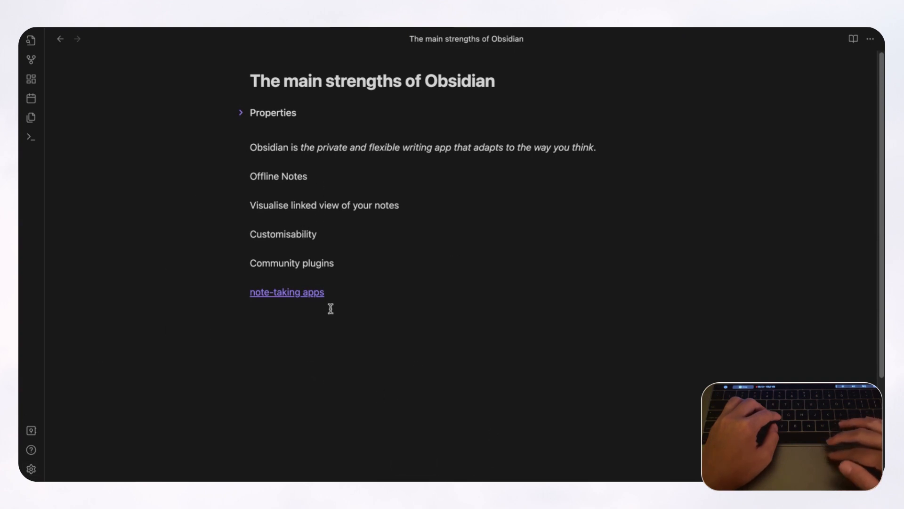